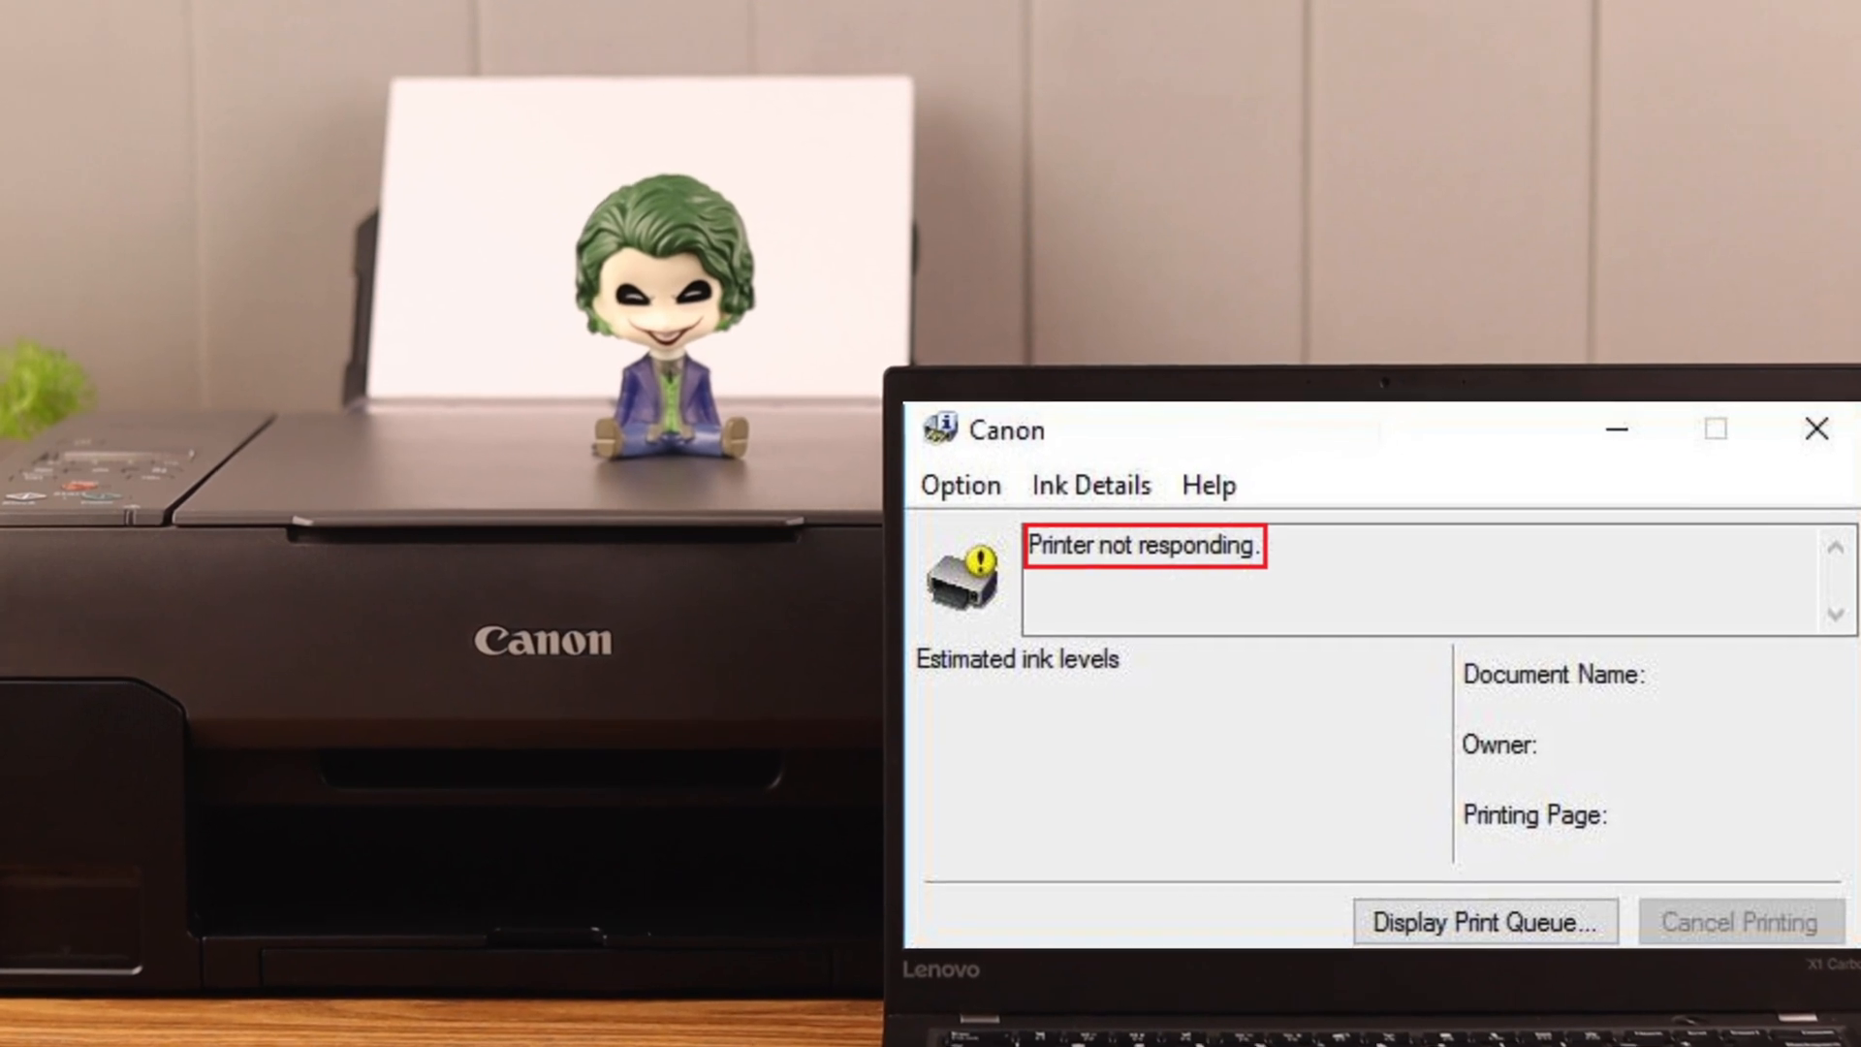
# Open History of Canon.pdf and attempt printing, triggering the Canon G3020 offline warning.
pyautogui.click(1815, 428)
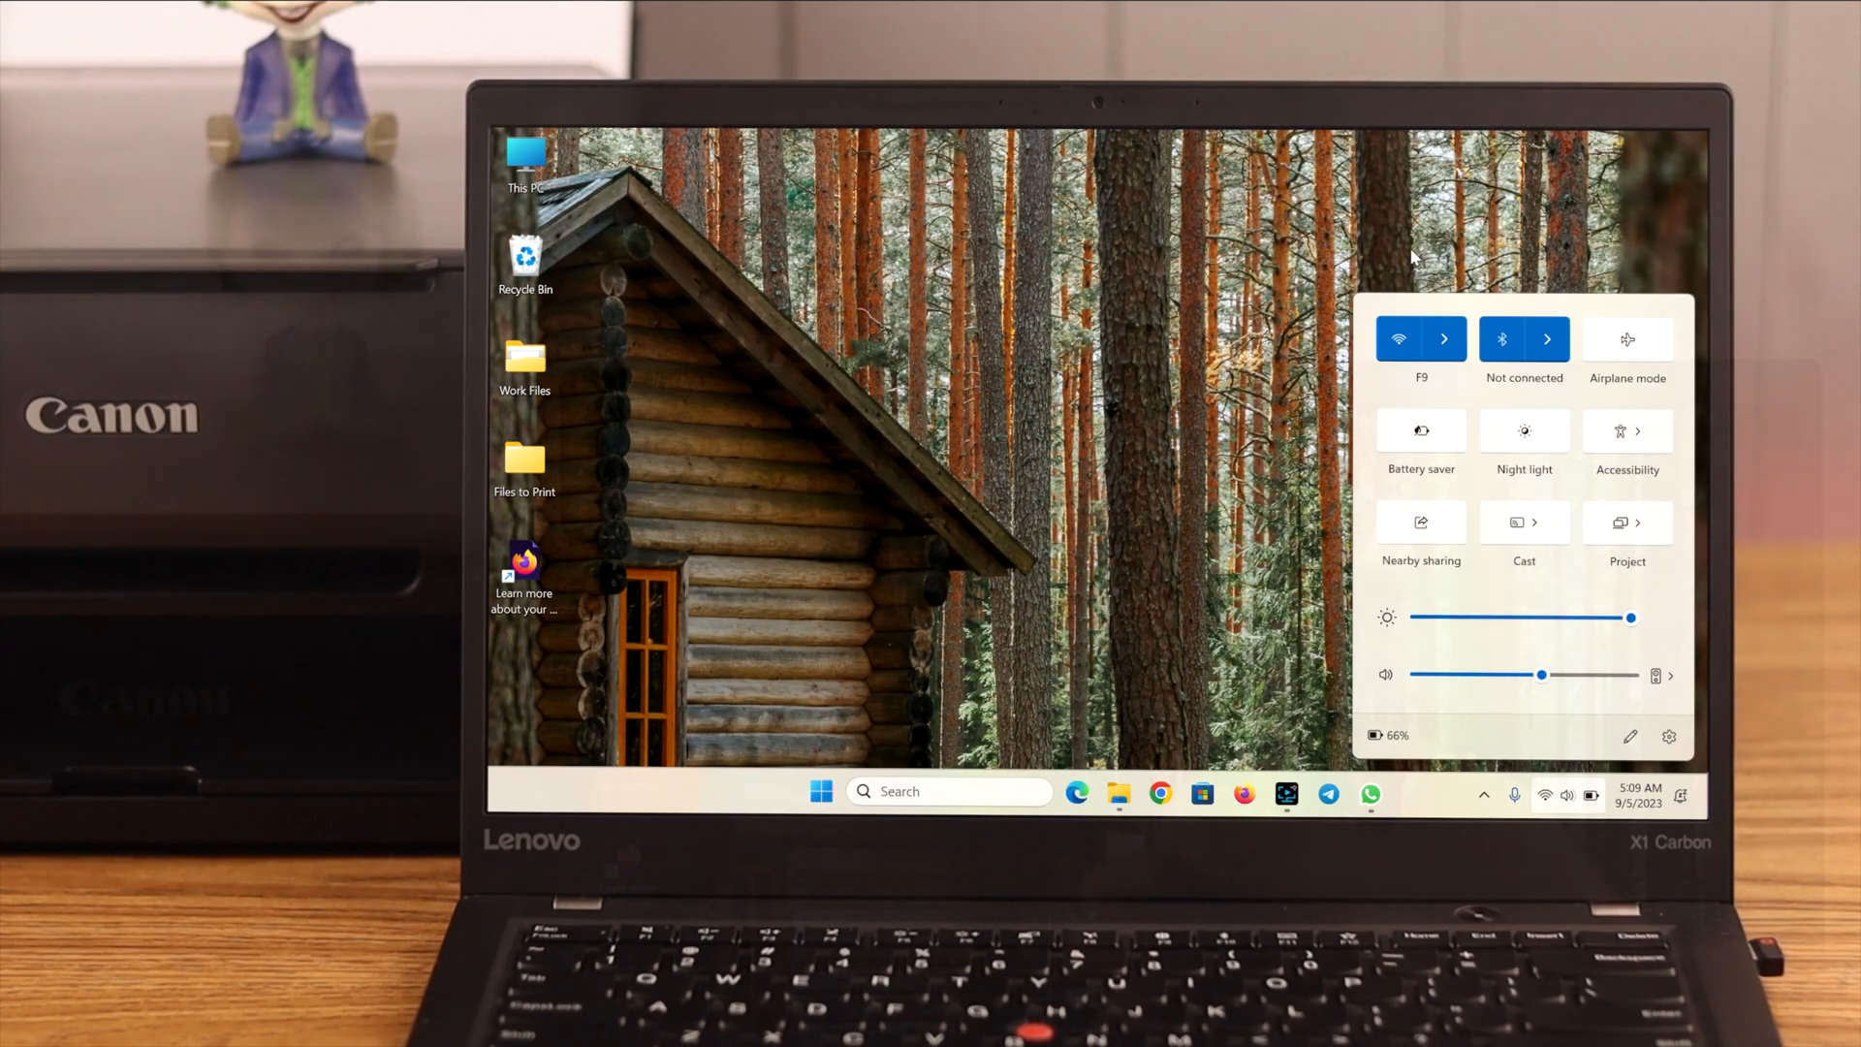
pyautogui.click(820, 791)
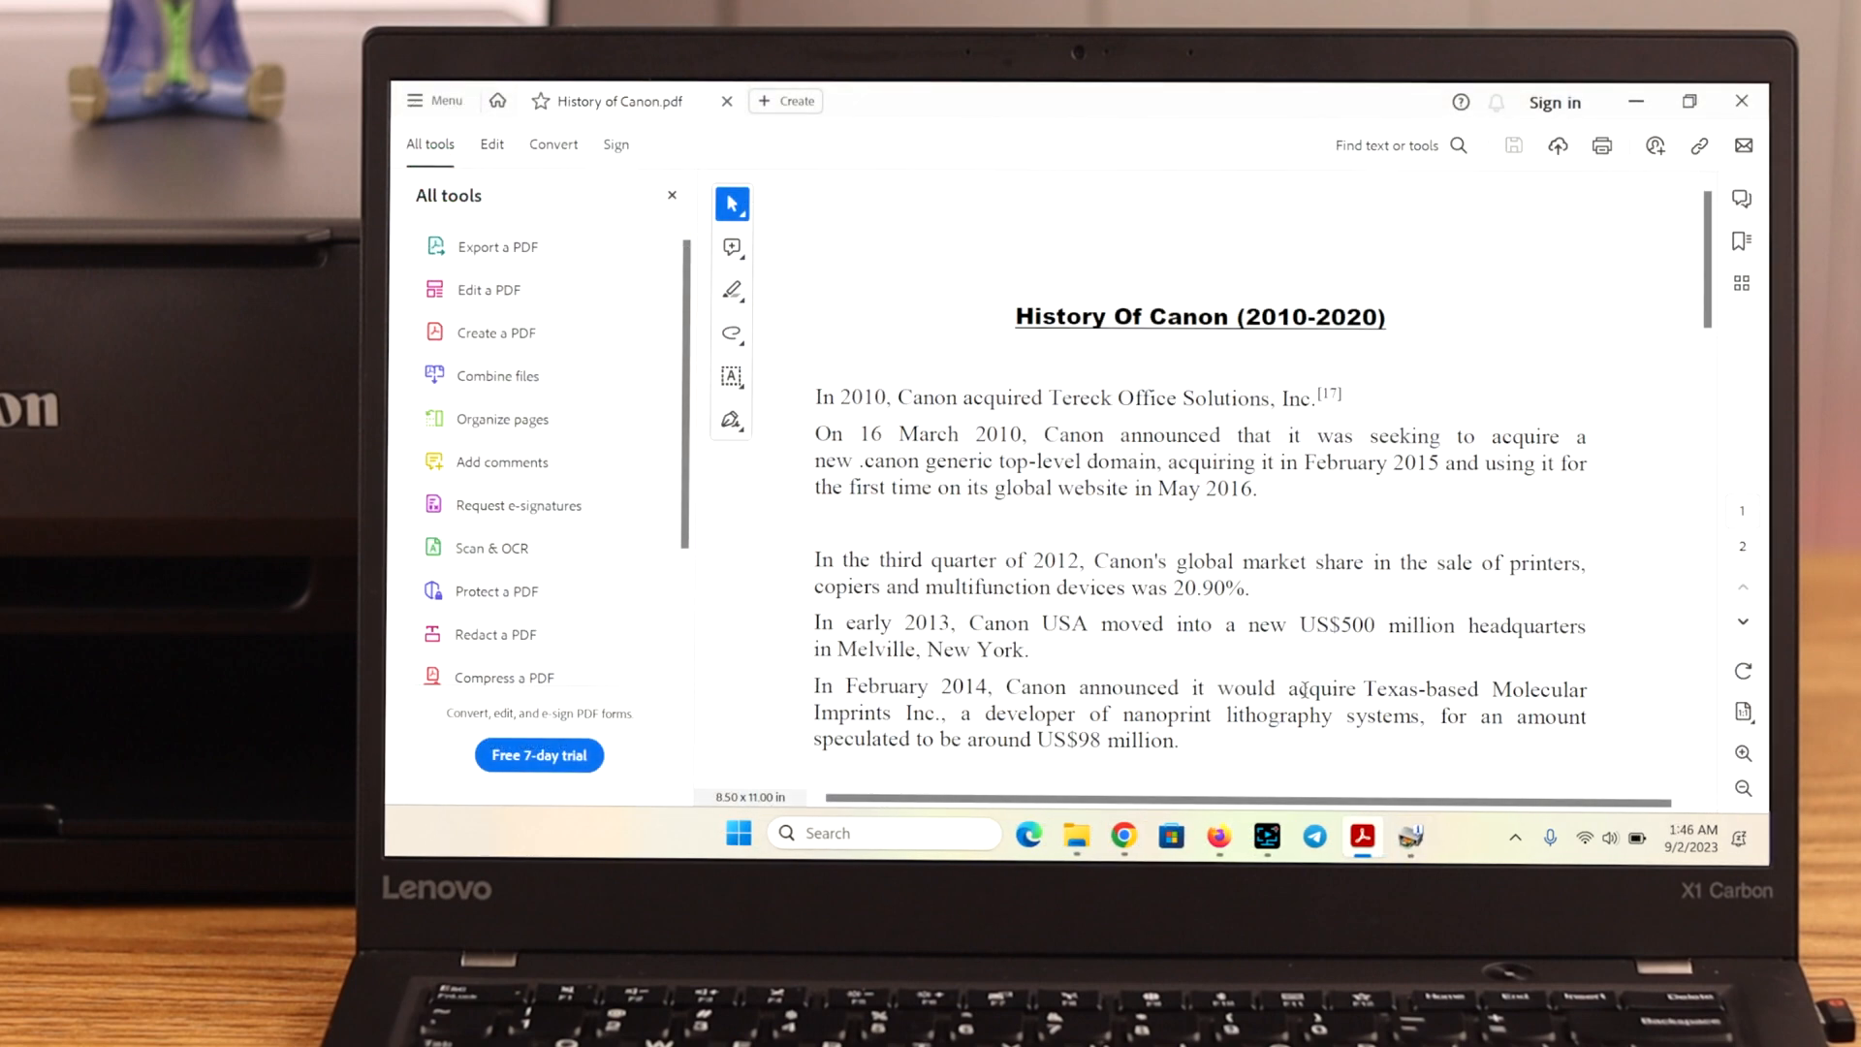
pyautogui.click(1602, 144)
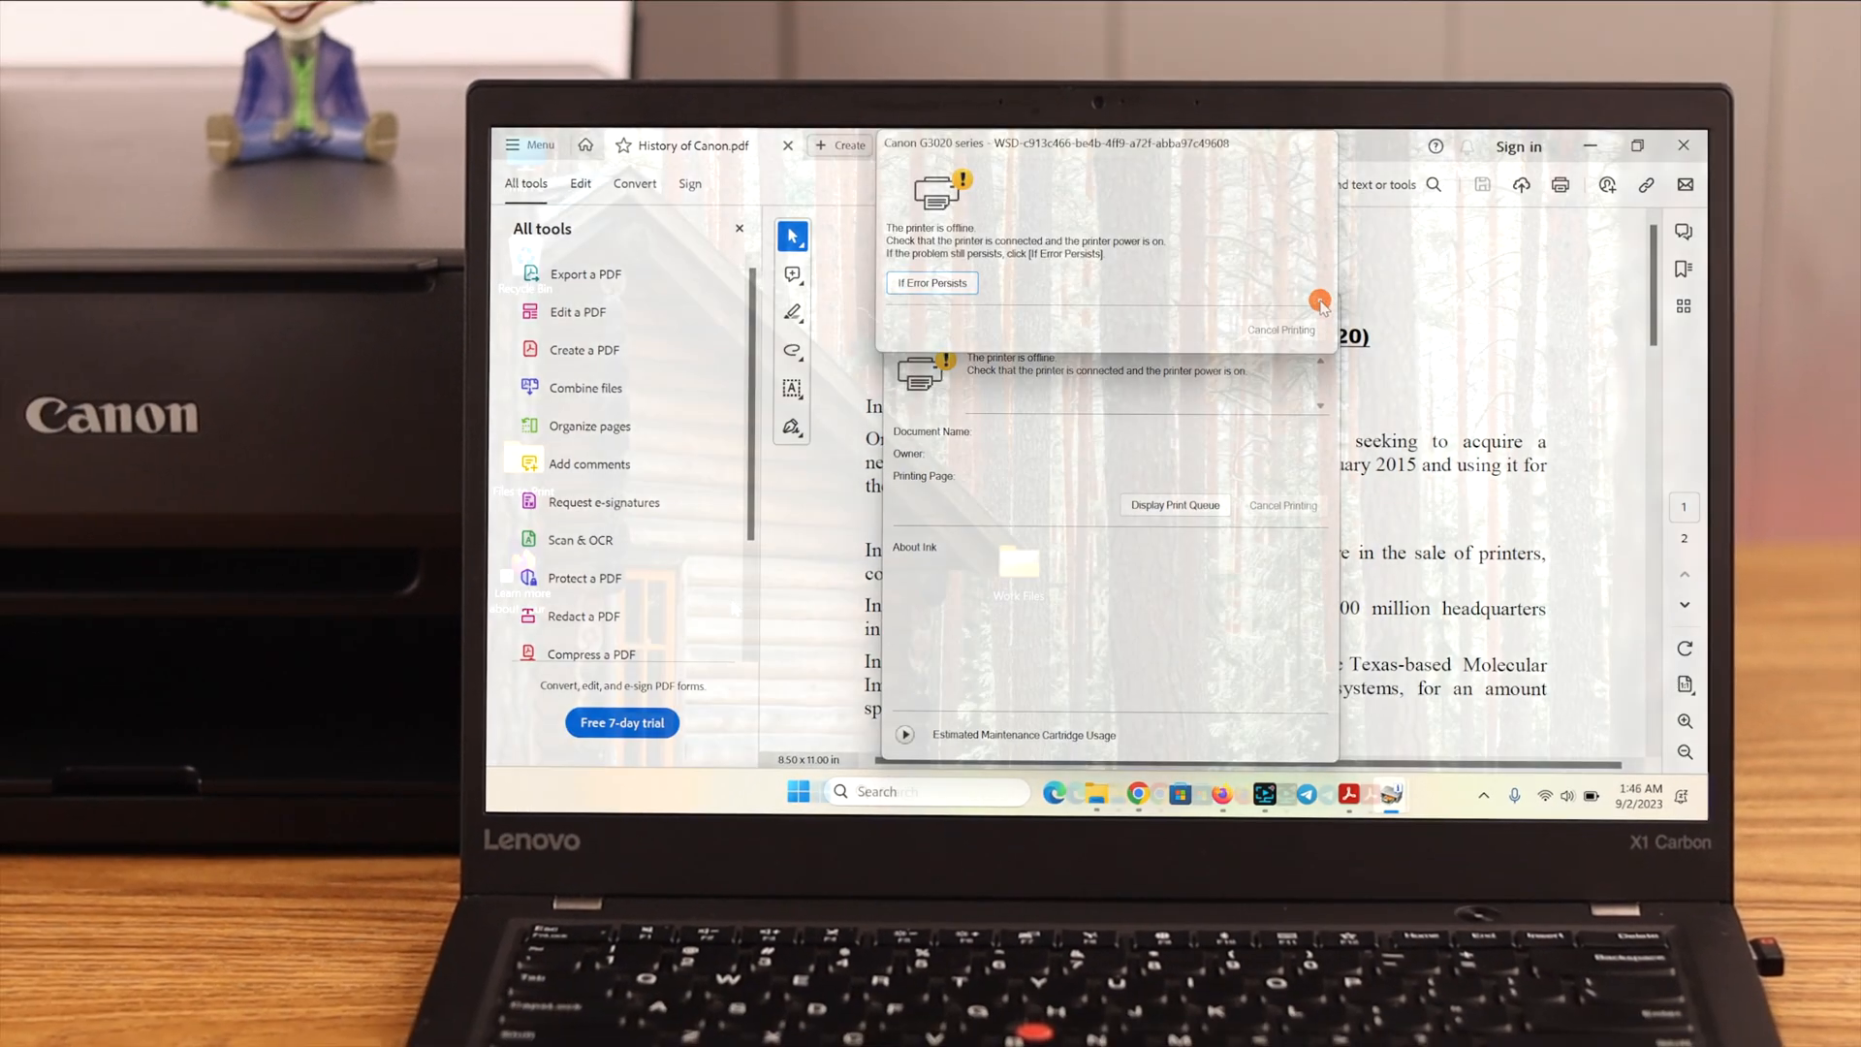
# Restart Print Spooler, Printer Extensions and Notifications, and PrintWorkflow from services.msc.
pyautogui.press('win+r')
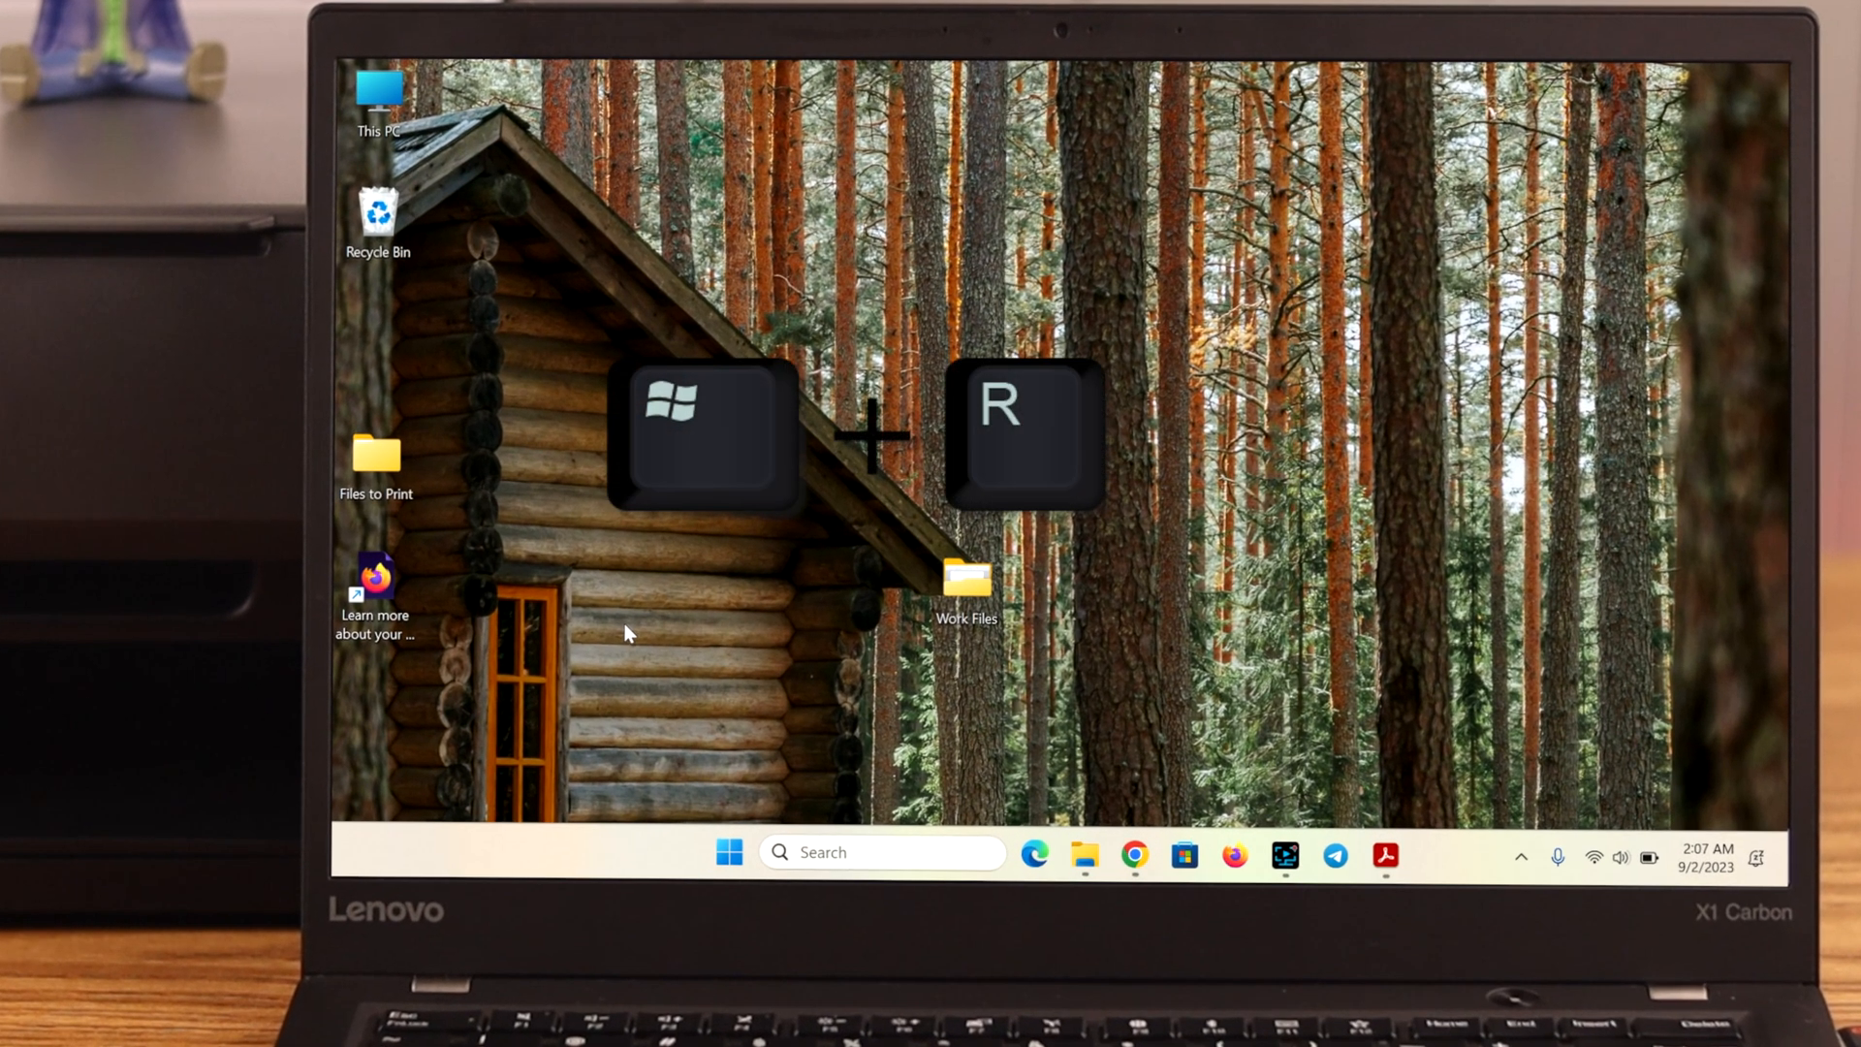
pyautogui.press('Win+r')
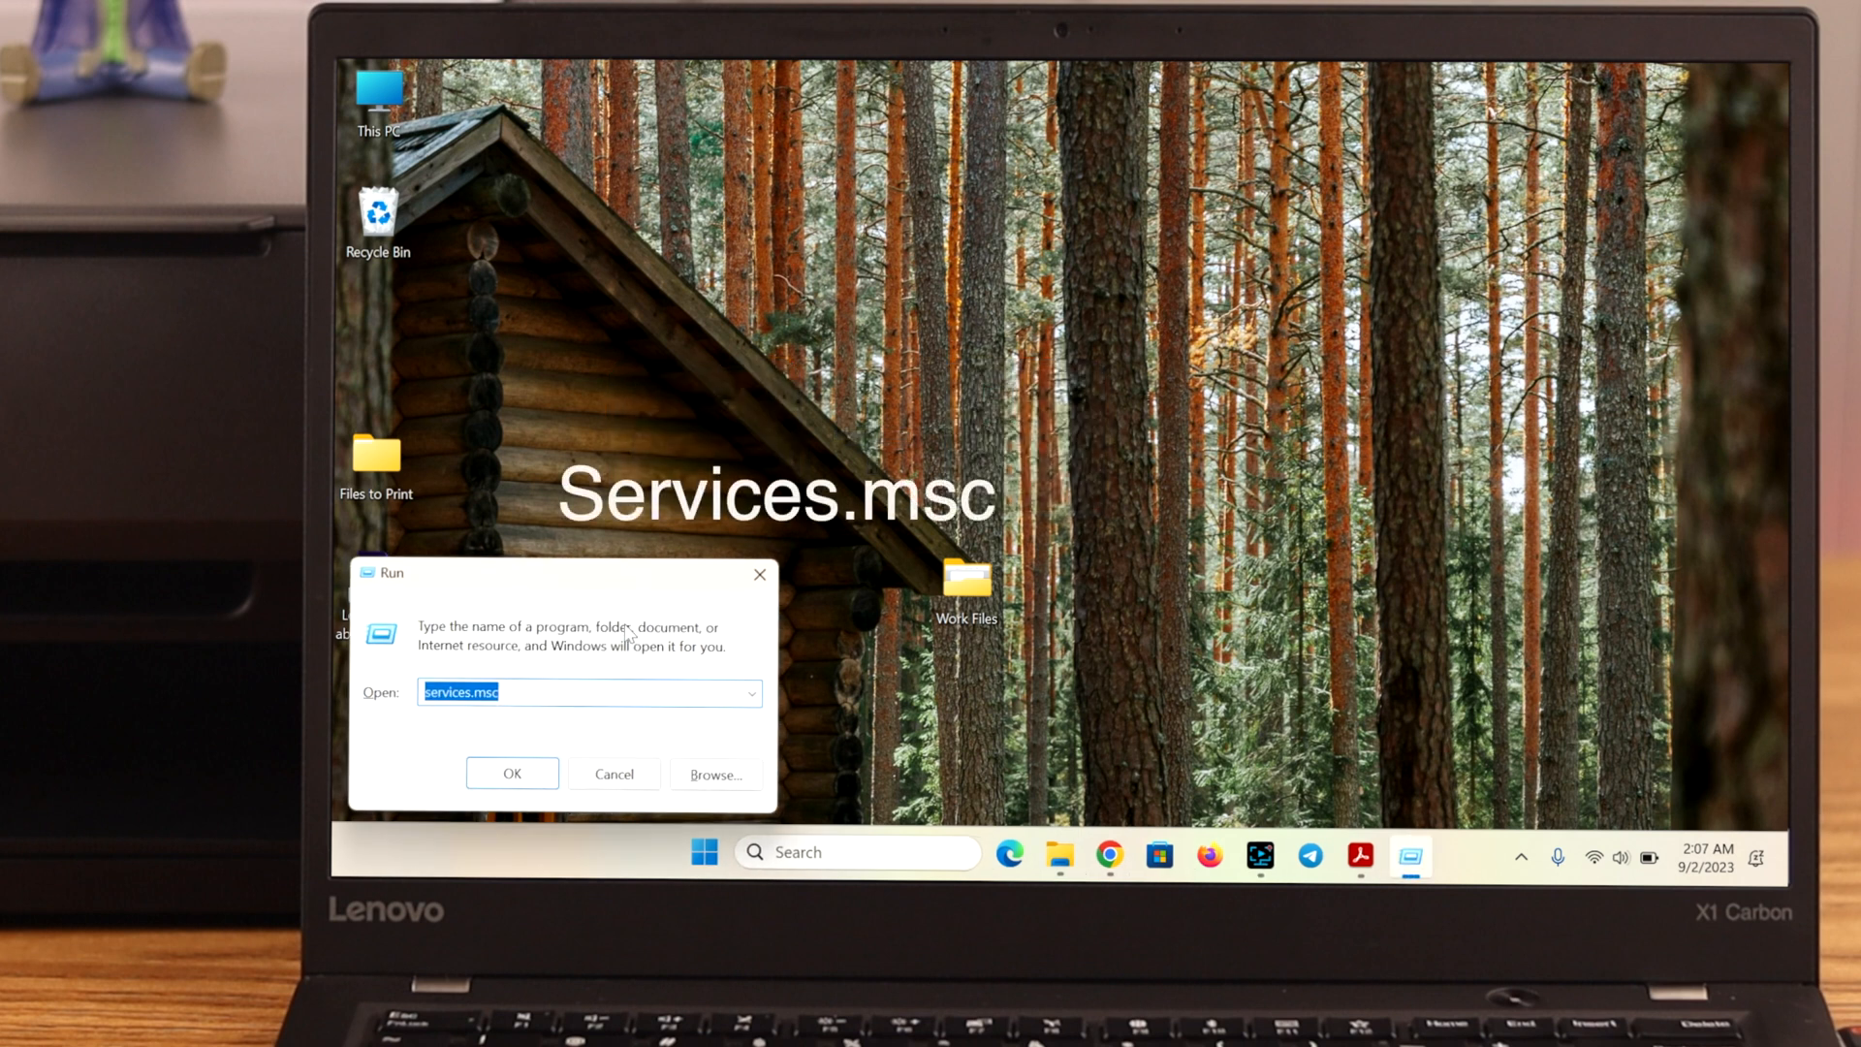
pyautogui.click(512, 772)
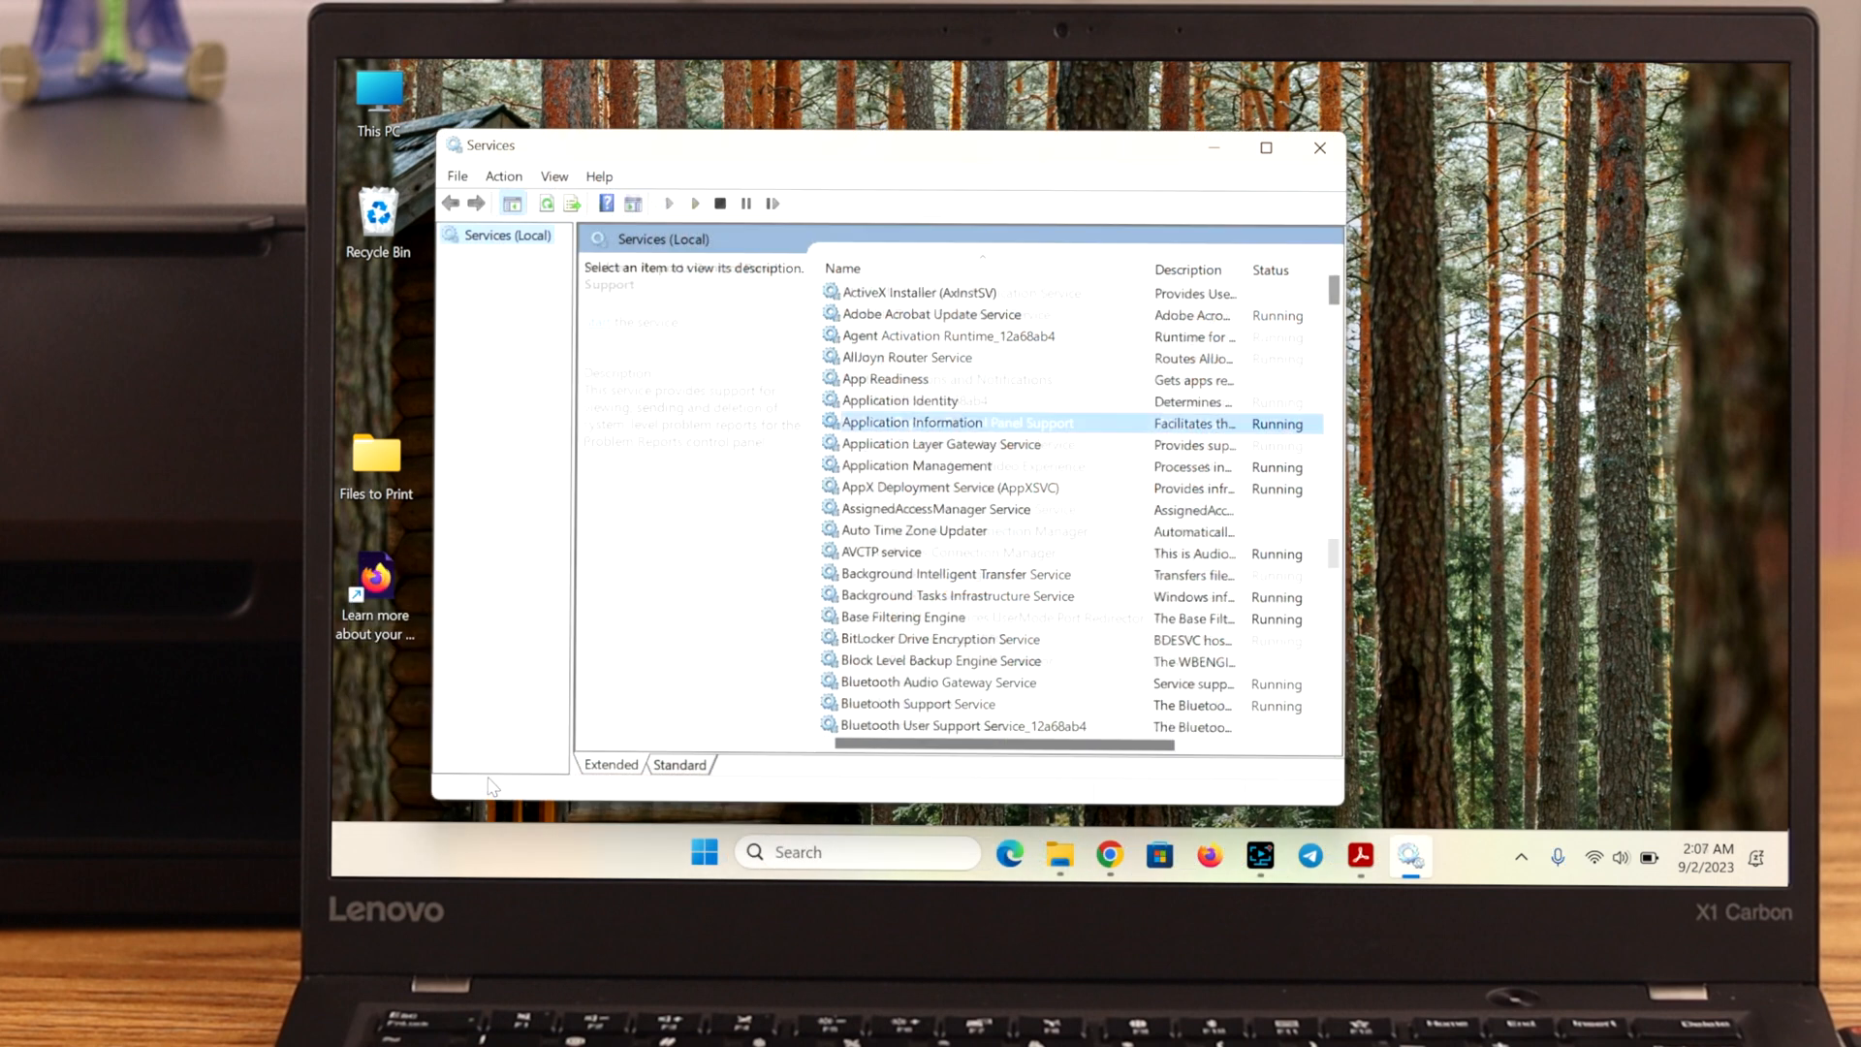
pyautogui.click(946, 379)
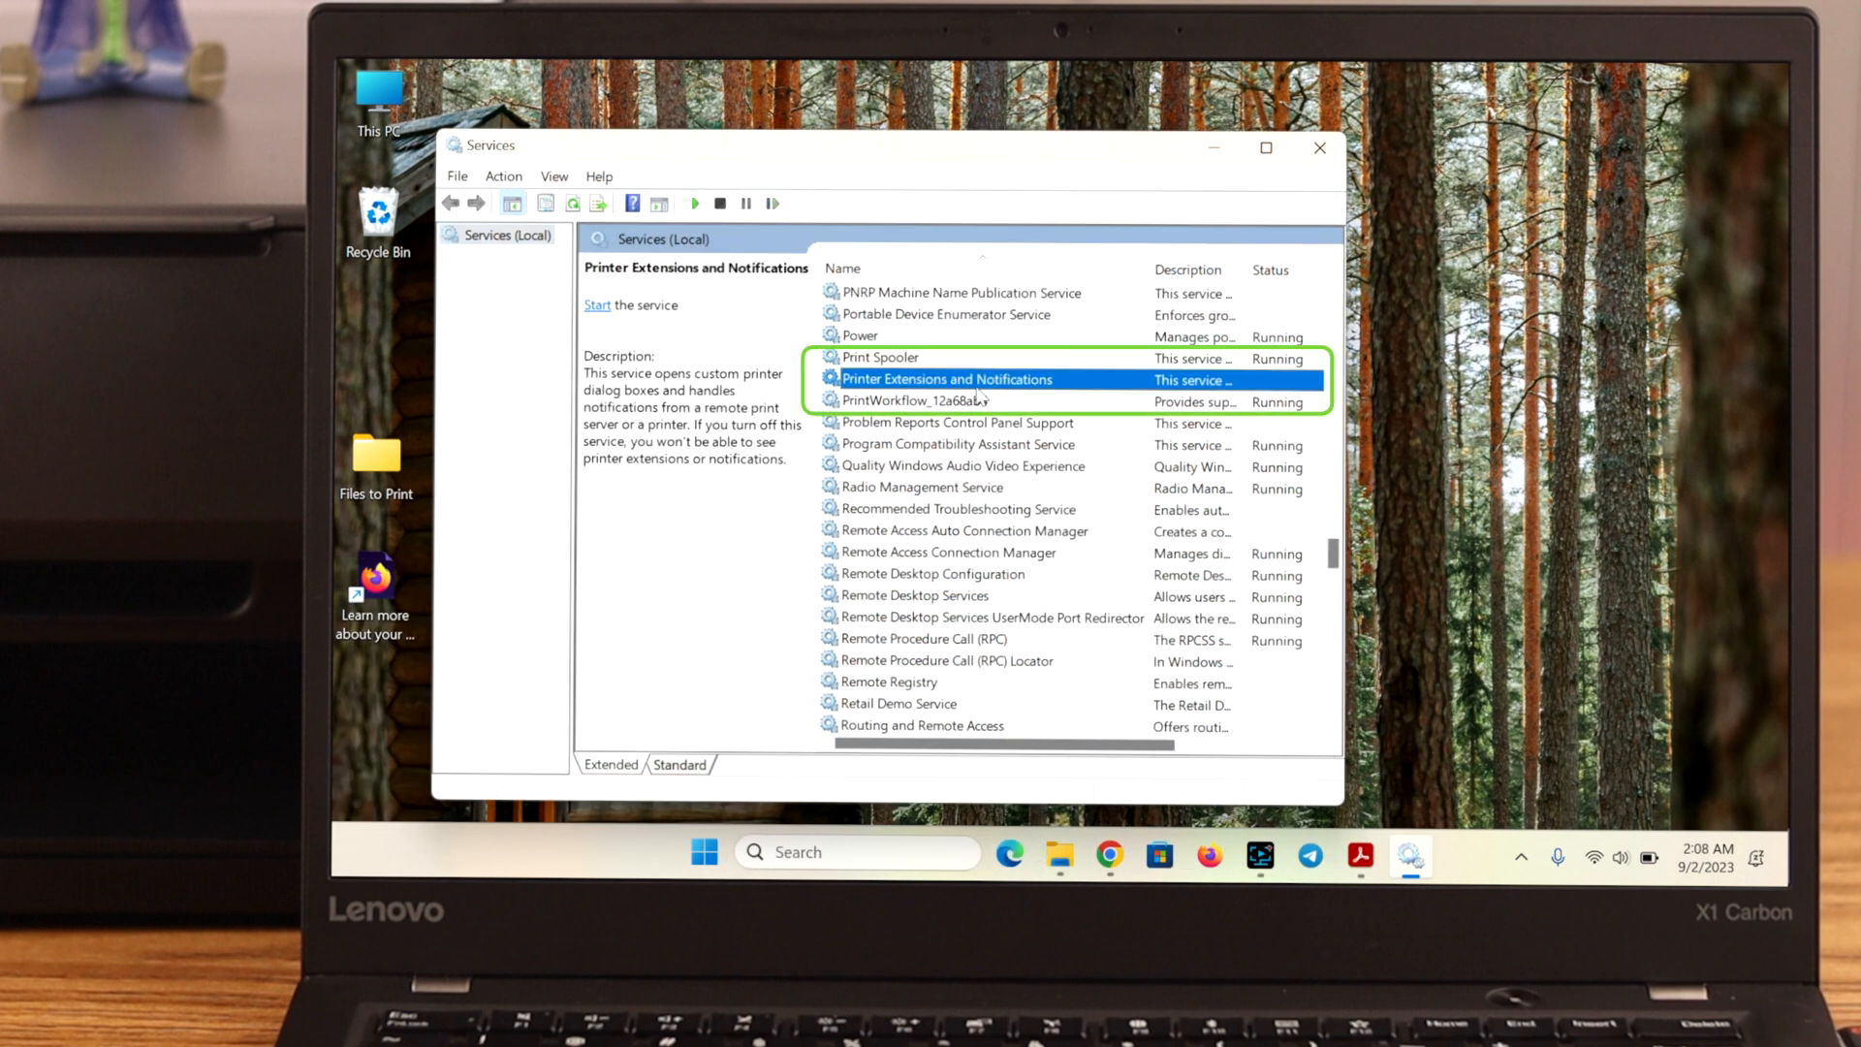
pyautogui.click(914, 400)
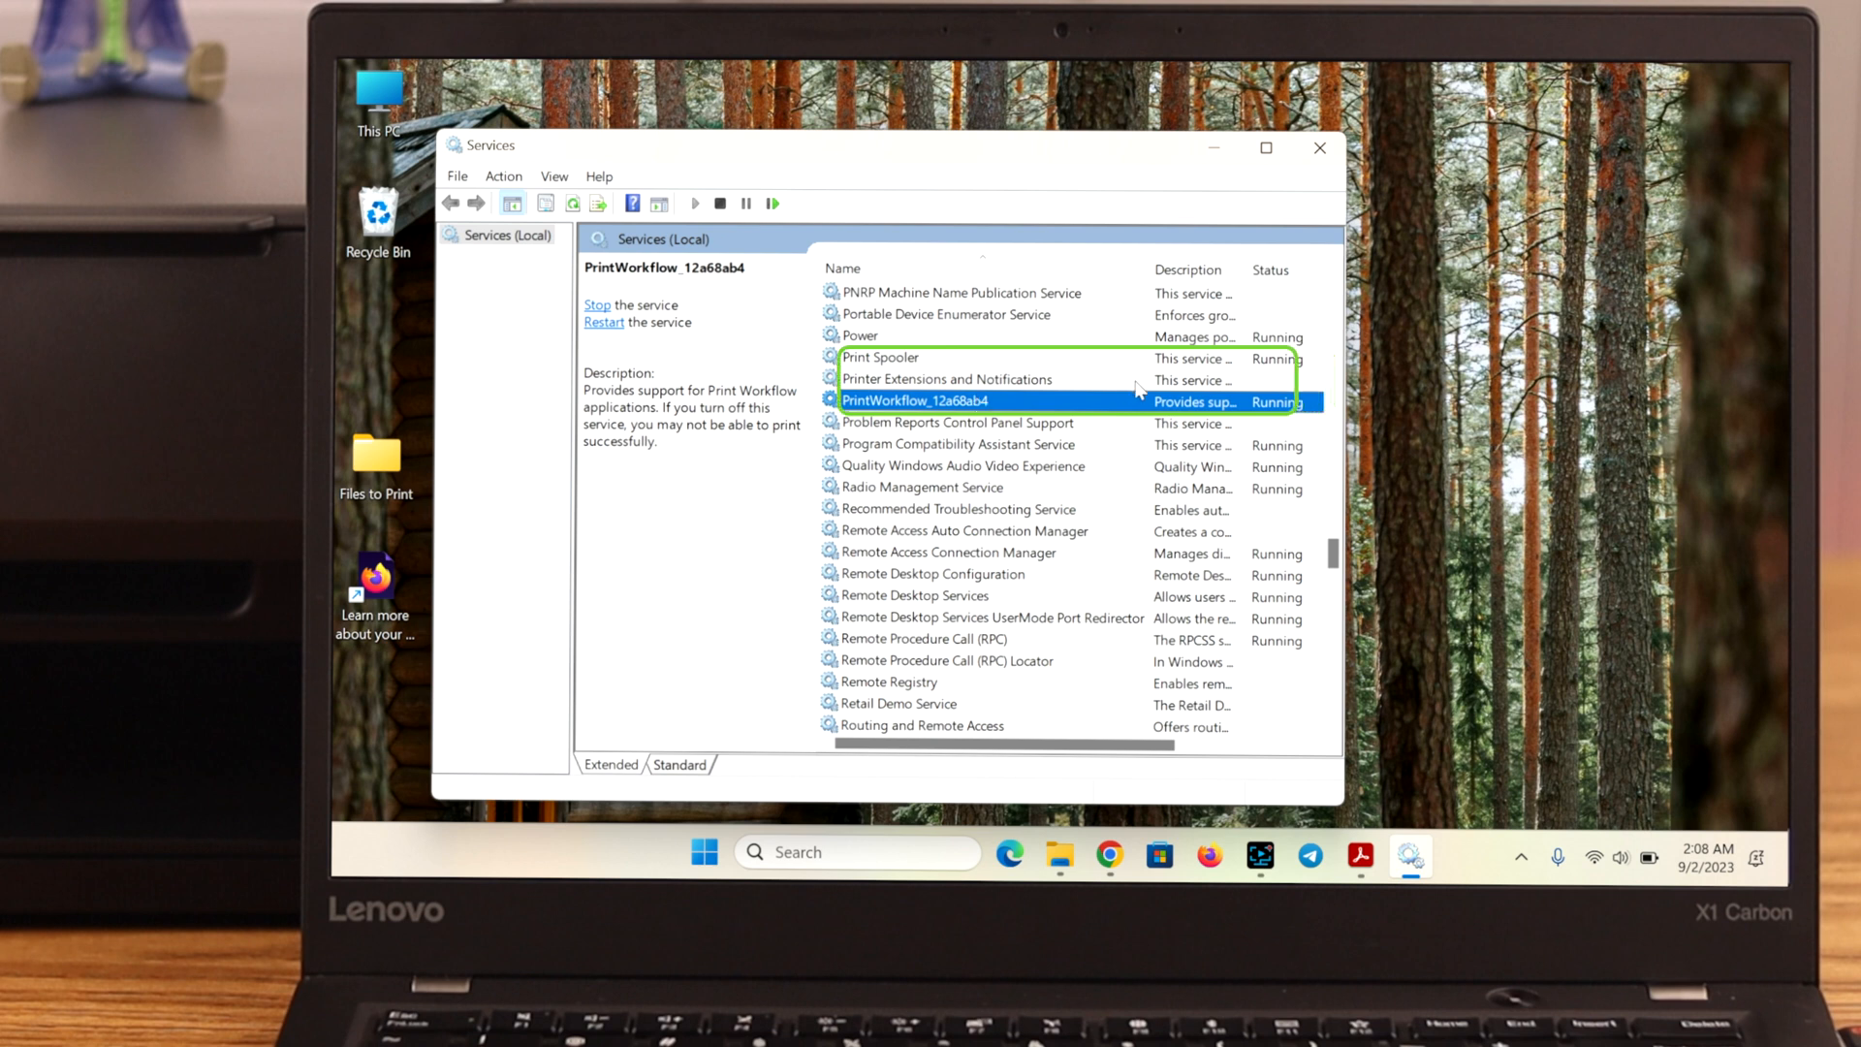
pyautogui.rightClick(878, 356)
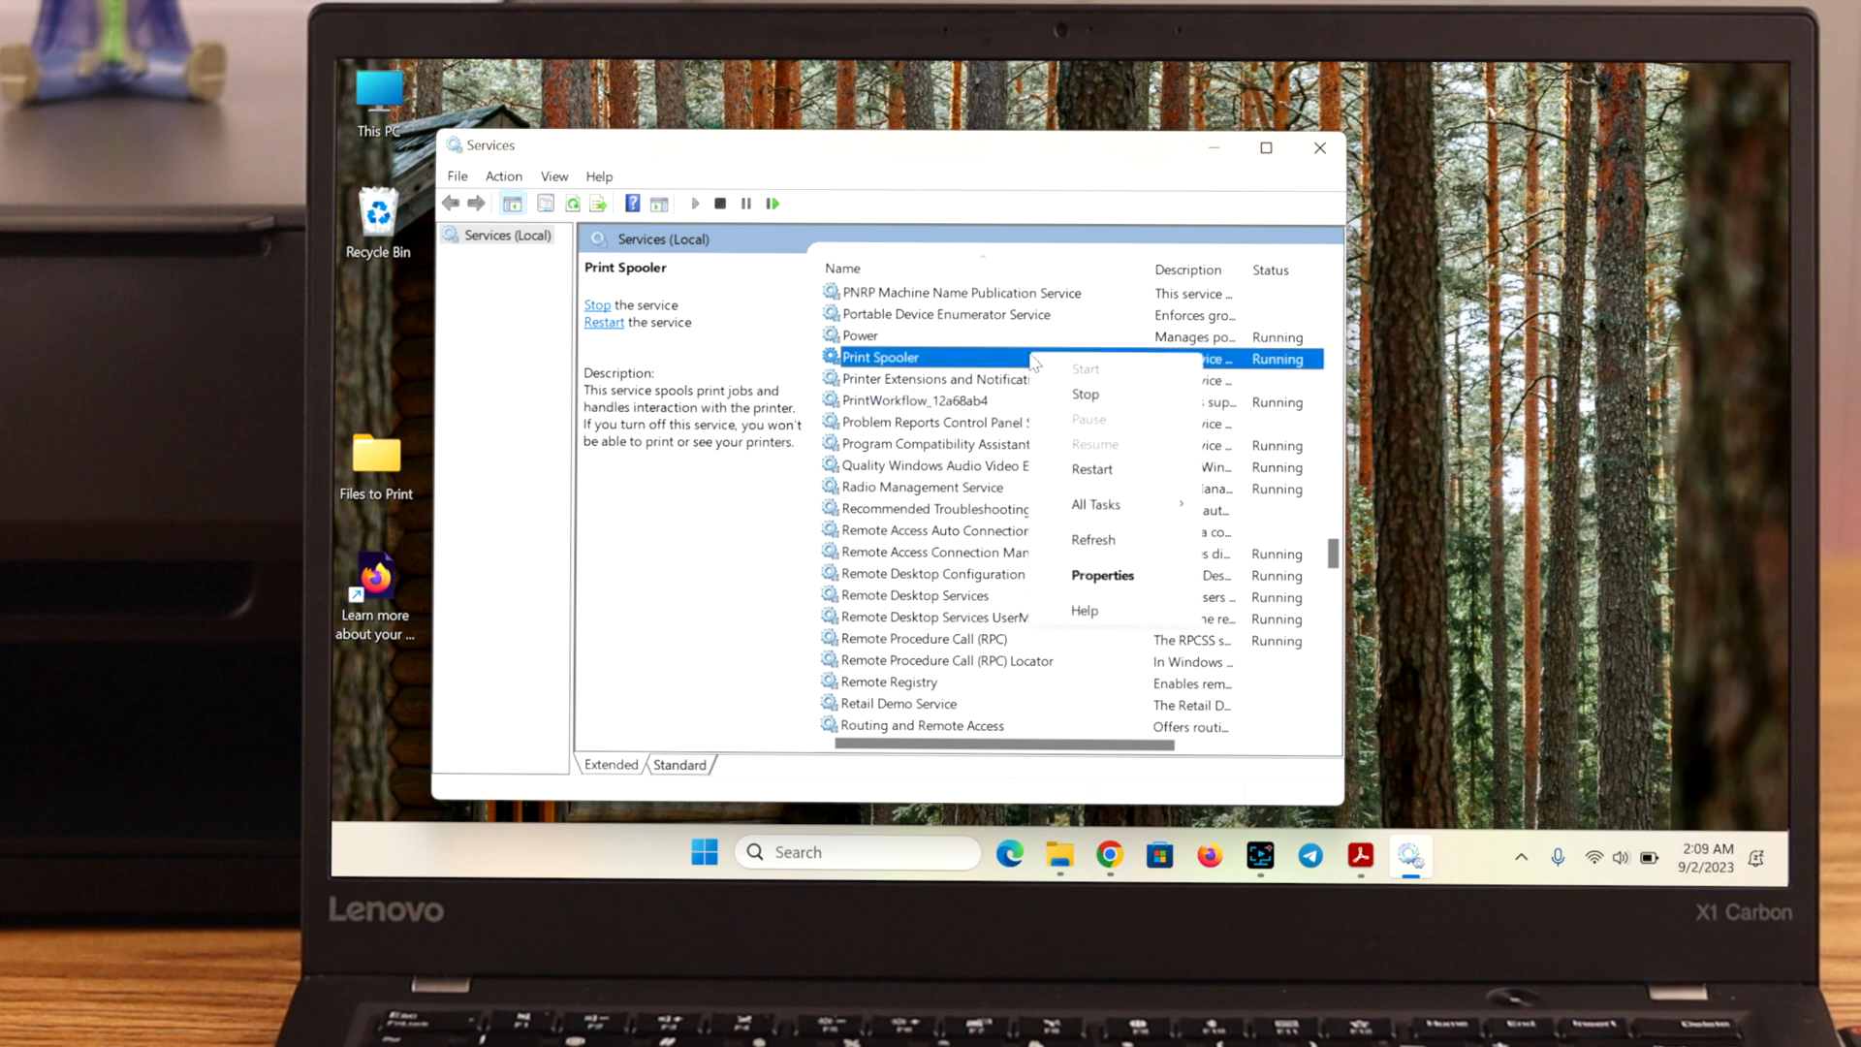
pyautogui.moveTo(1093, 469)
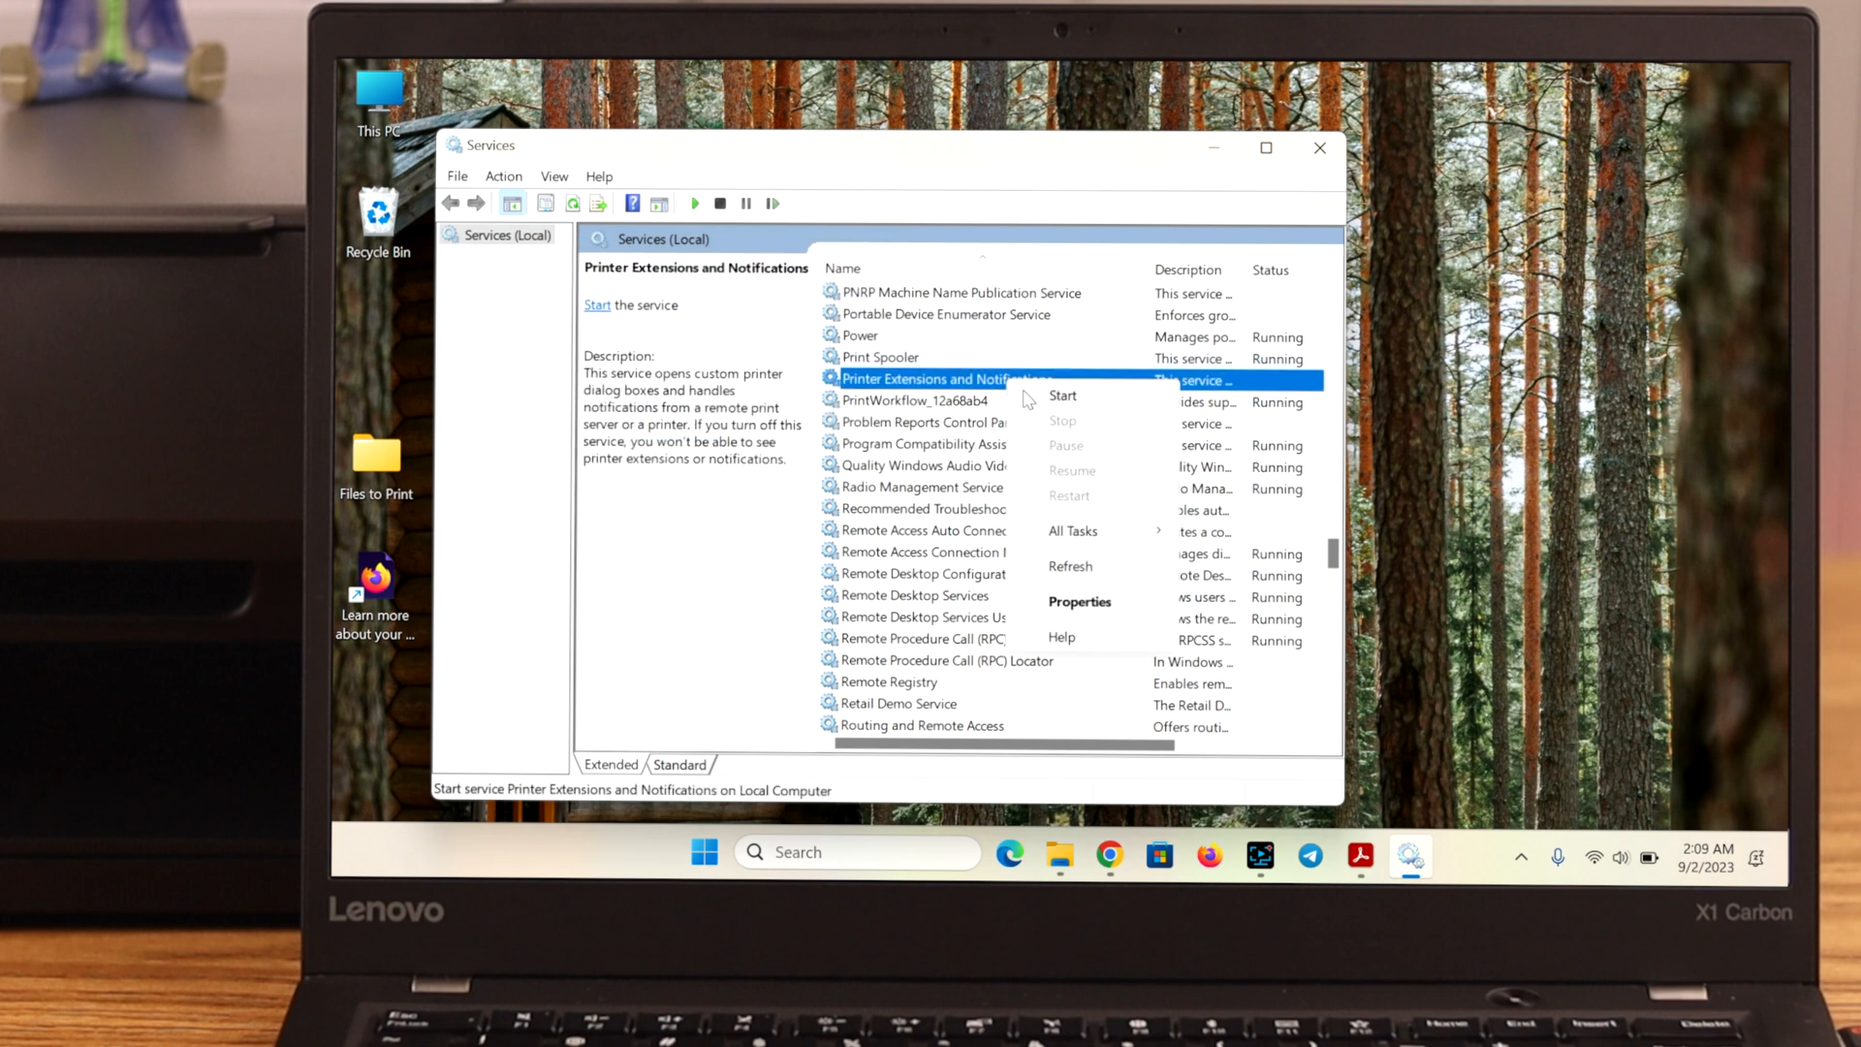
pyautogui.click(1063, 420)
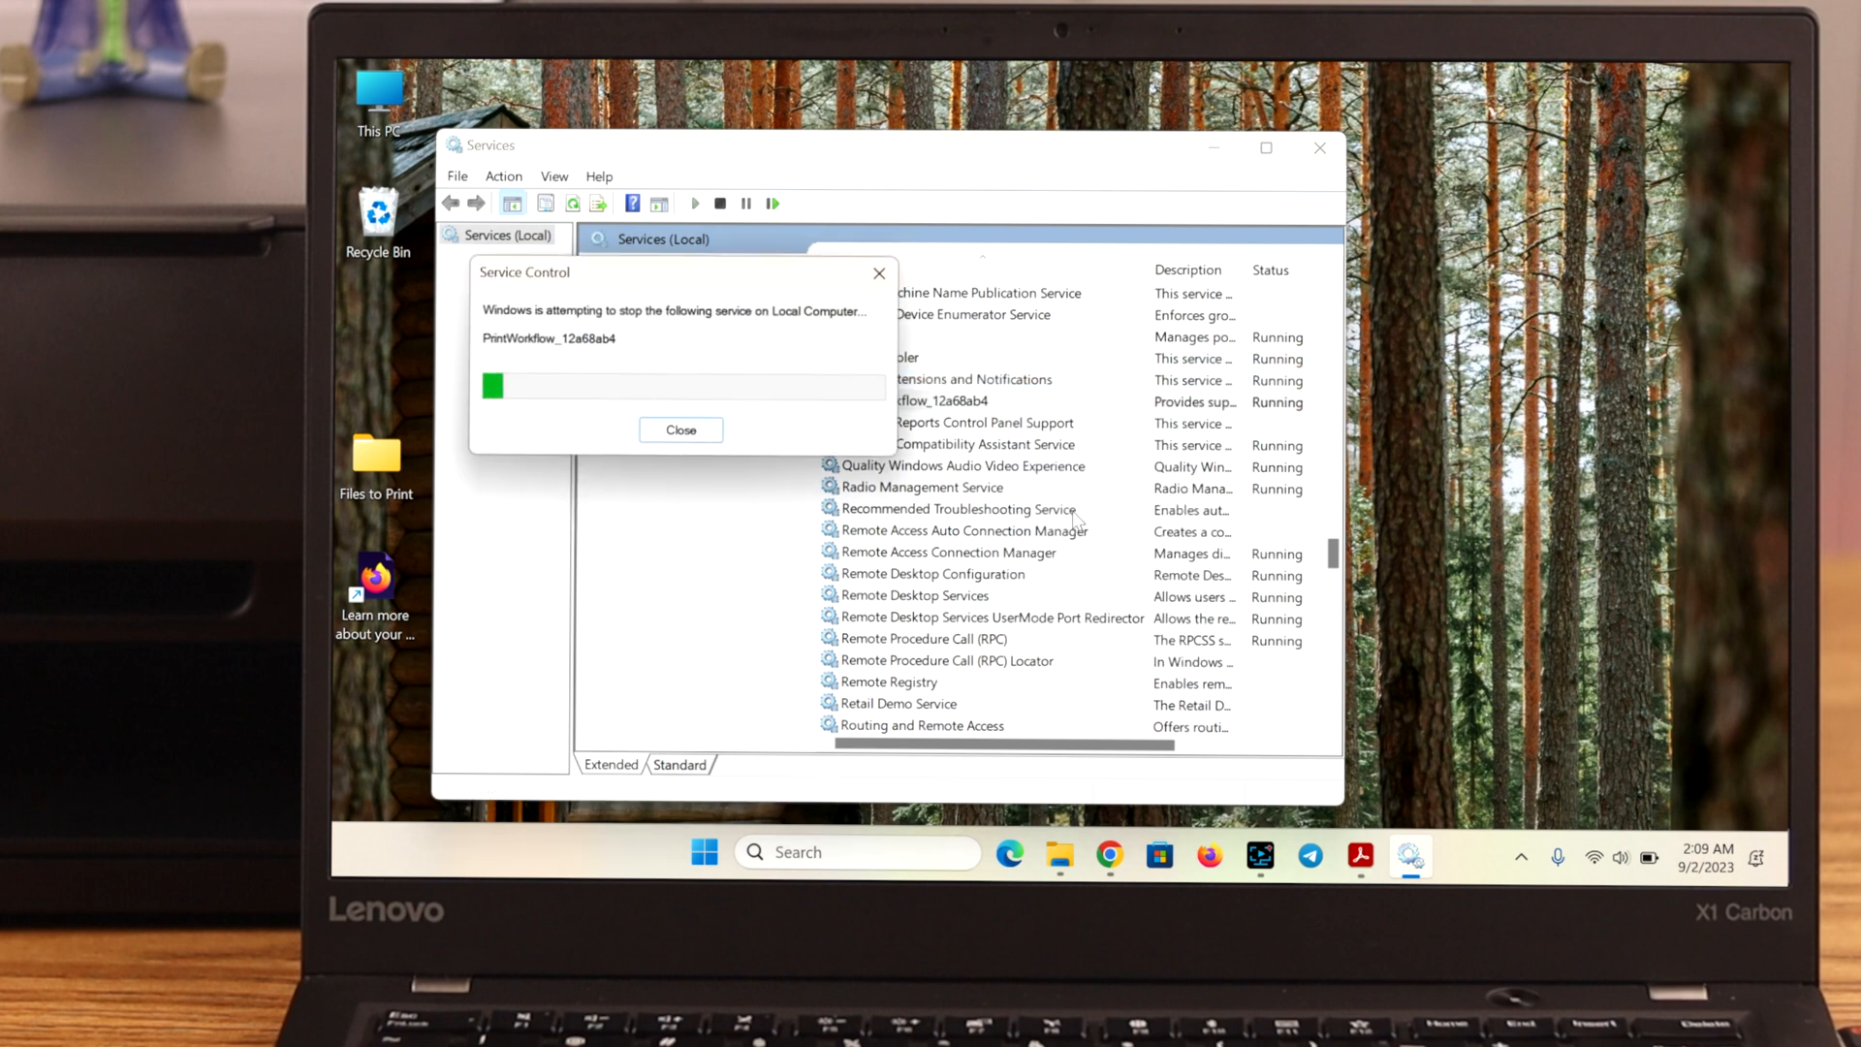
pyautogui.write('control Panel')
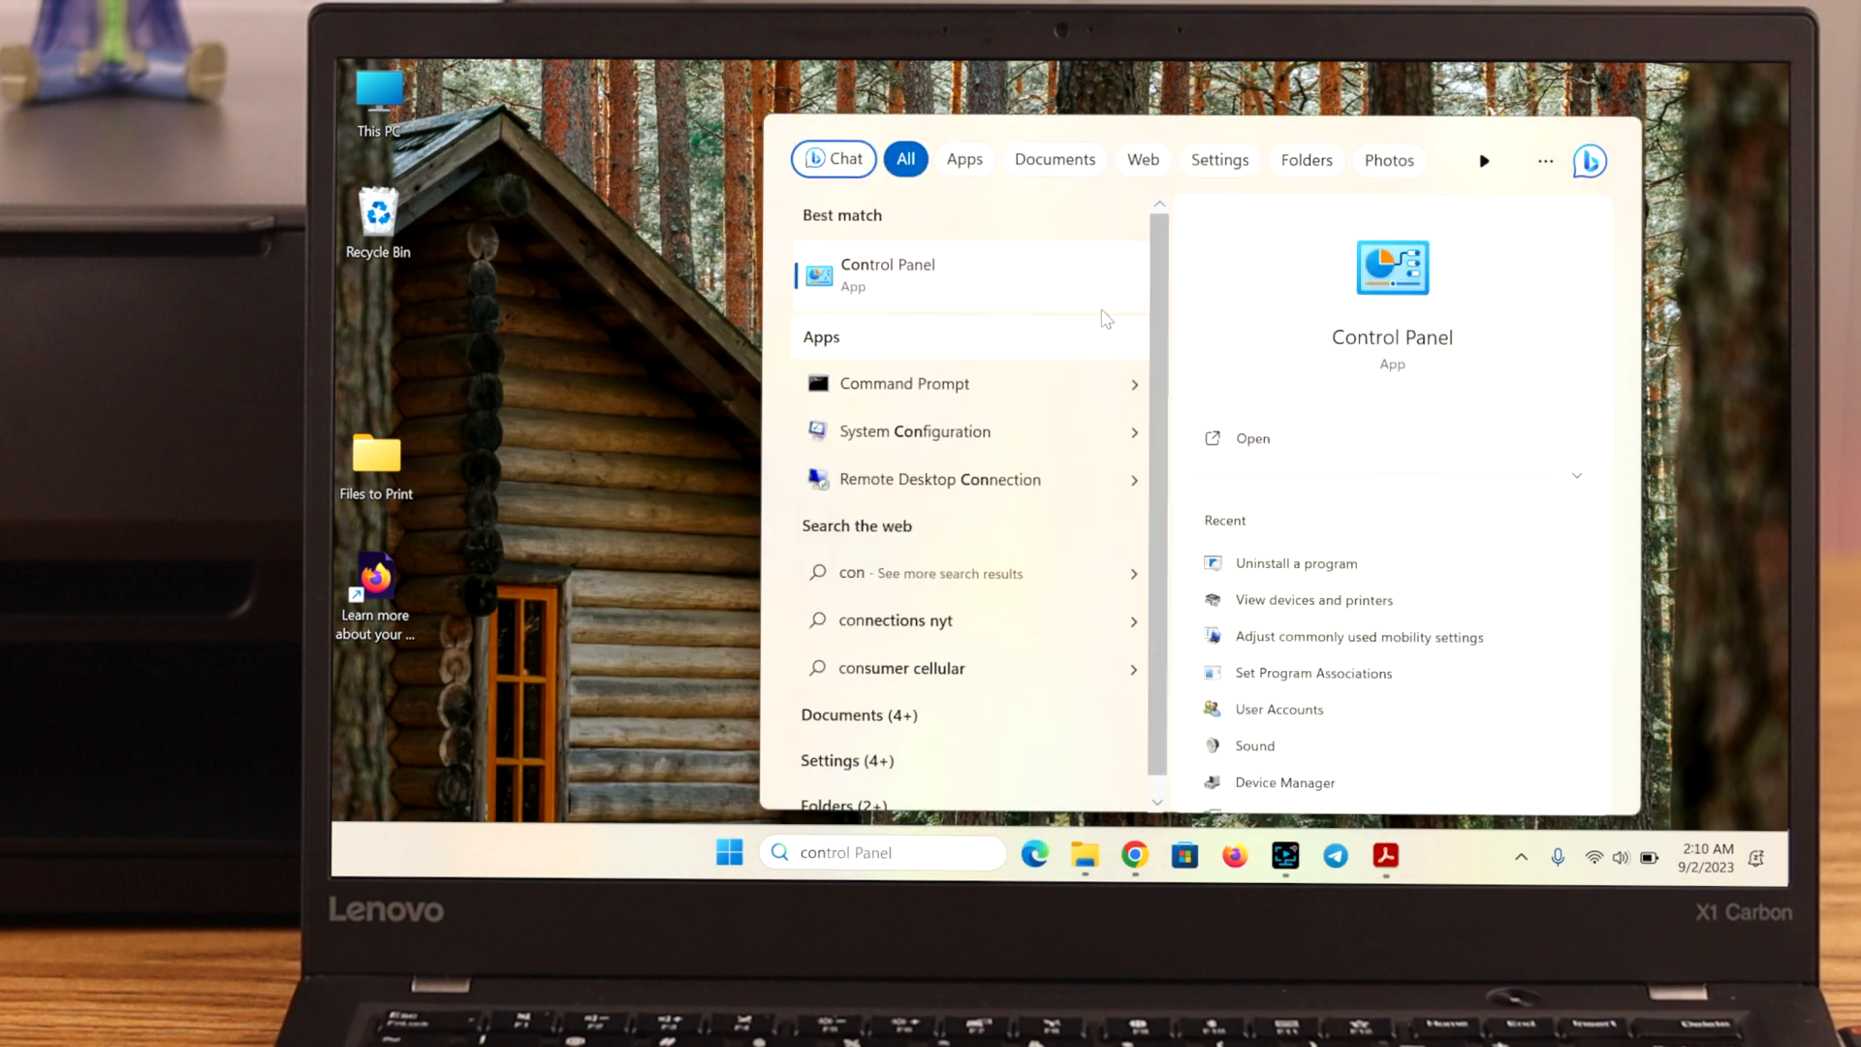
# Go from Control Panel to Settings' Bluetooth & devices > Printers & scanners and scroll through it.
pyautogui.click(885, 273)
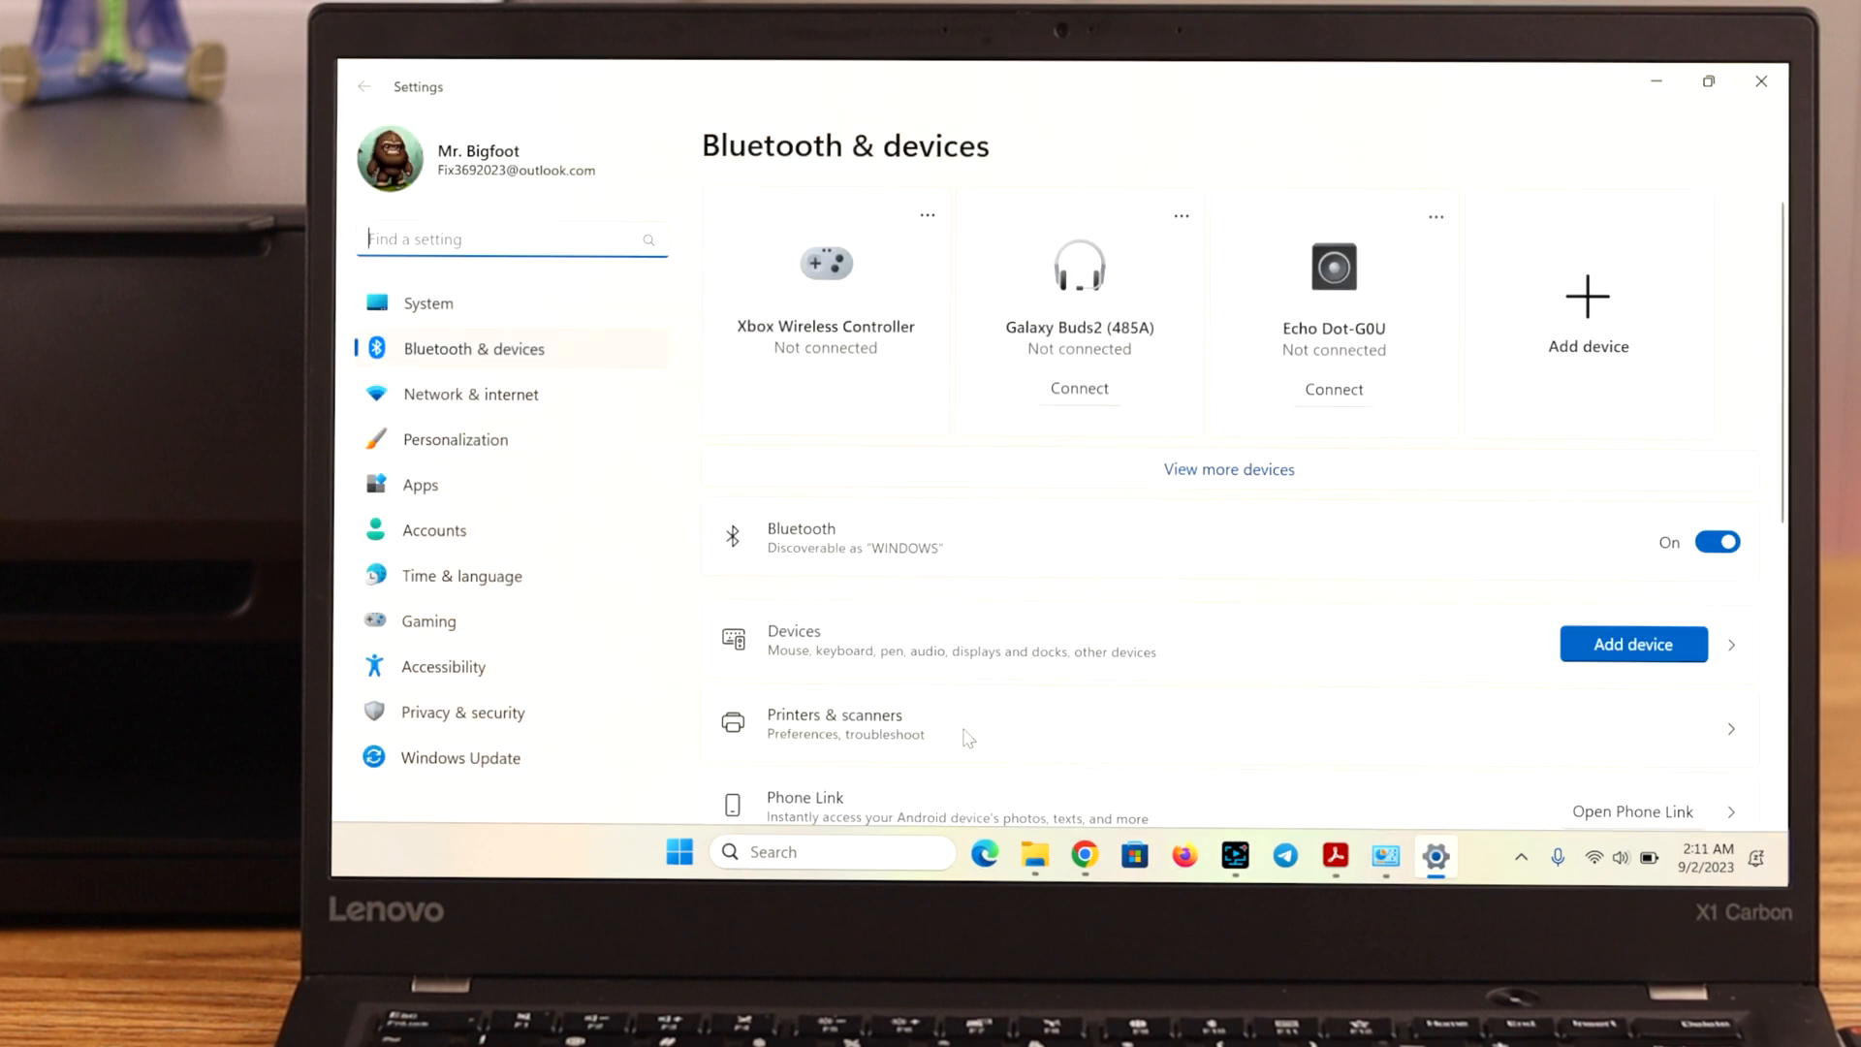
pyautogui.scroll(-3)
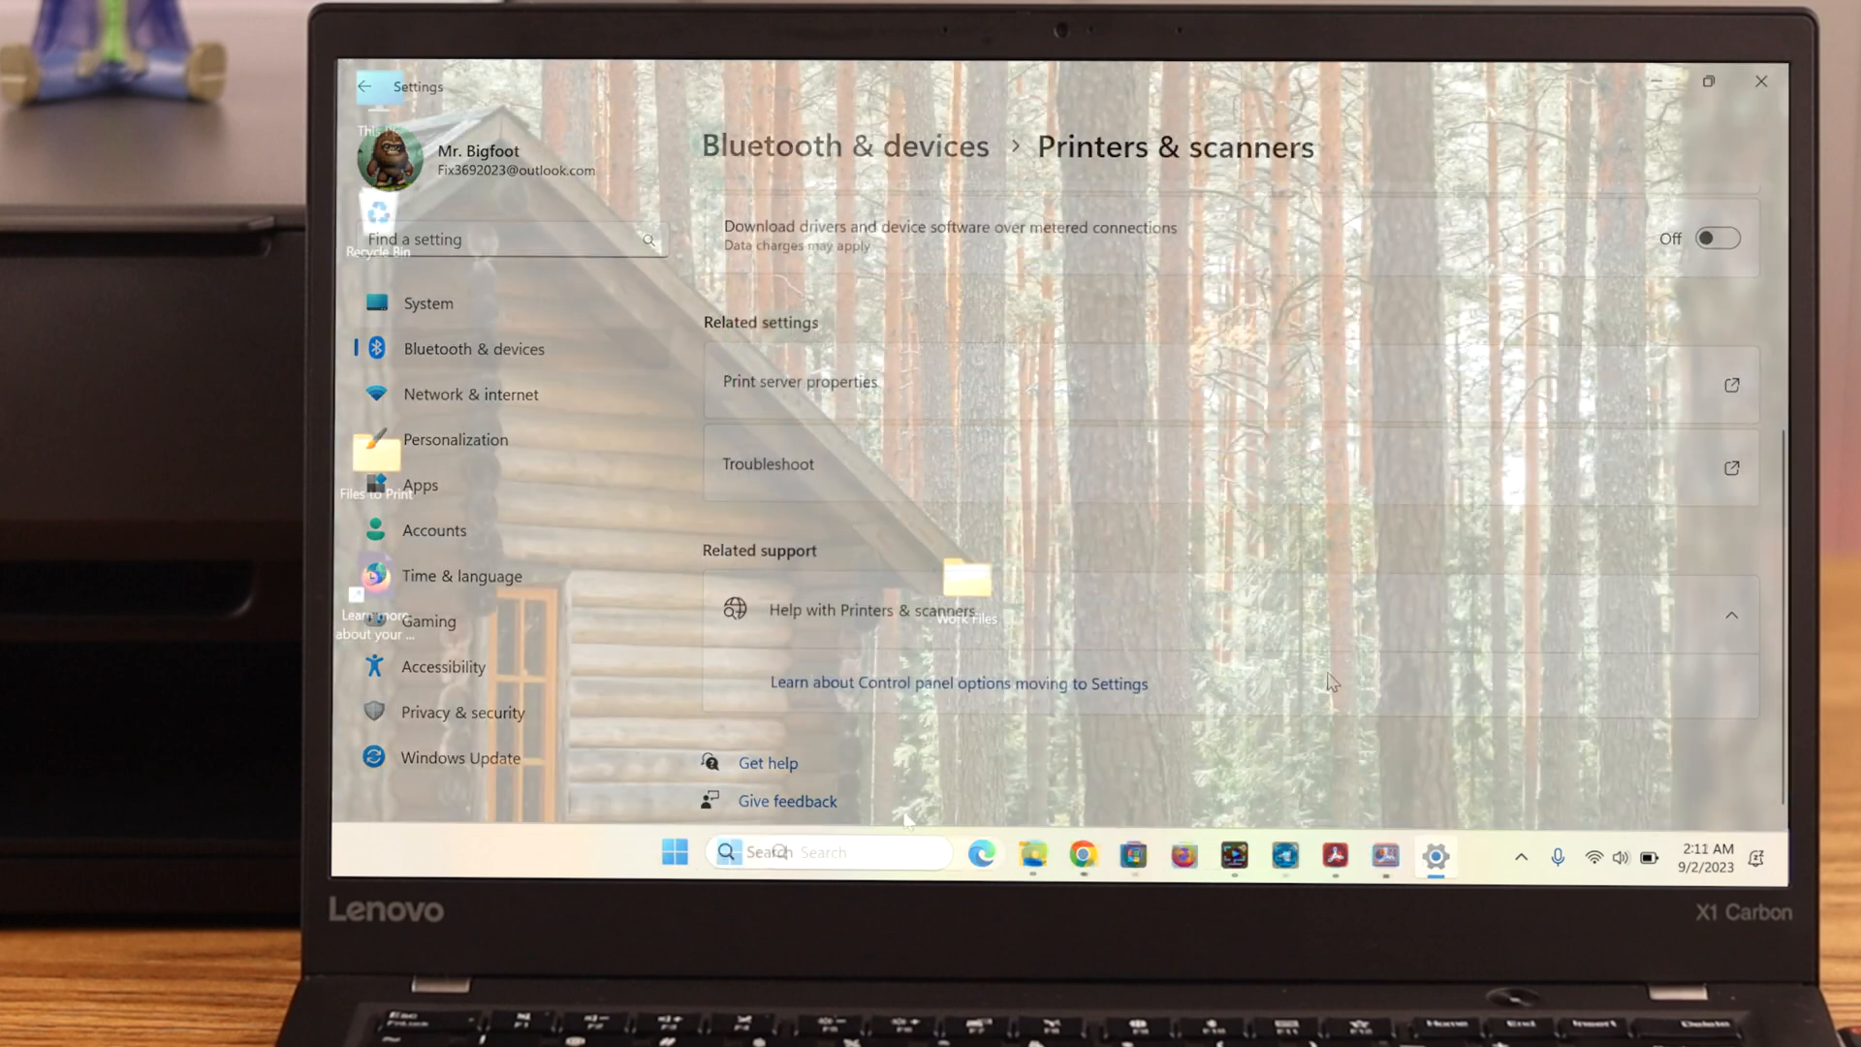
pyautogui.write('device Manager')
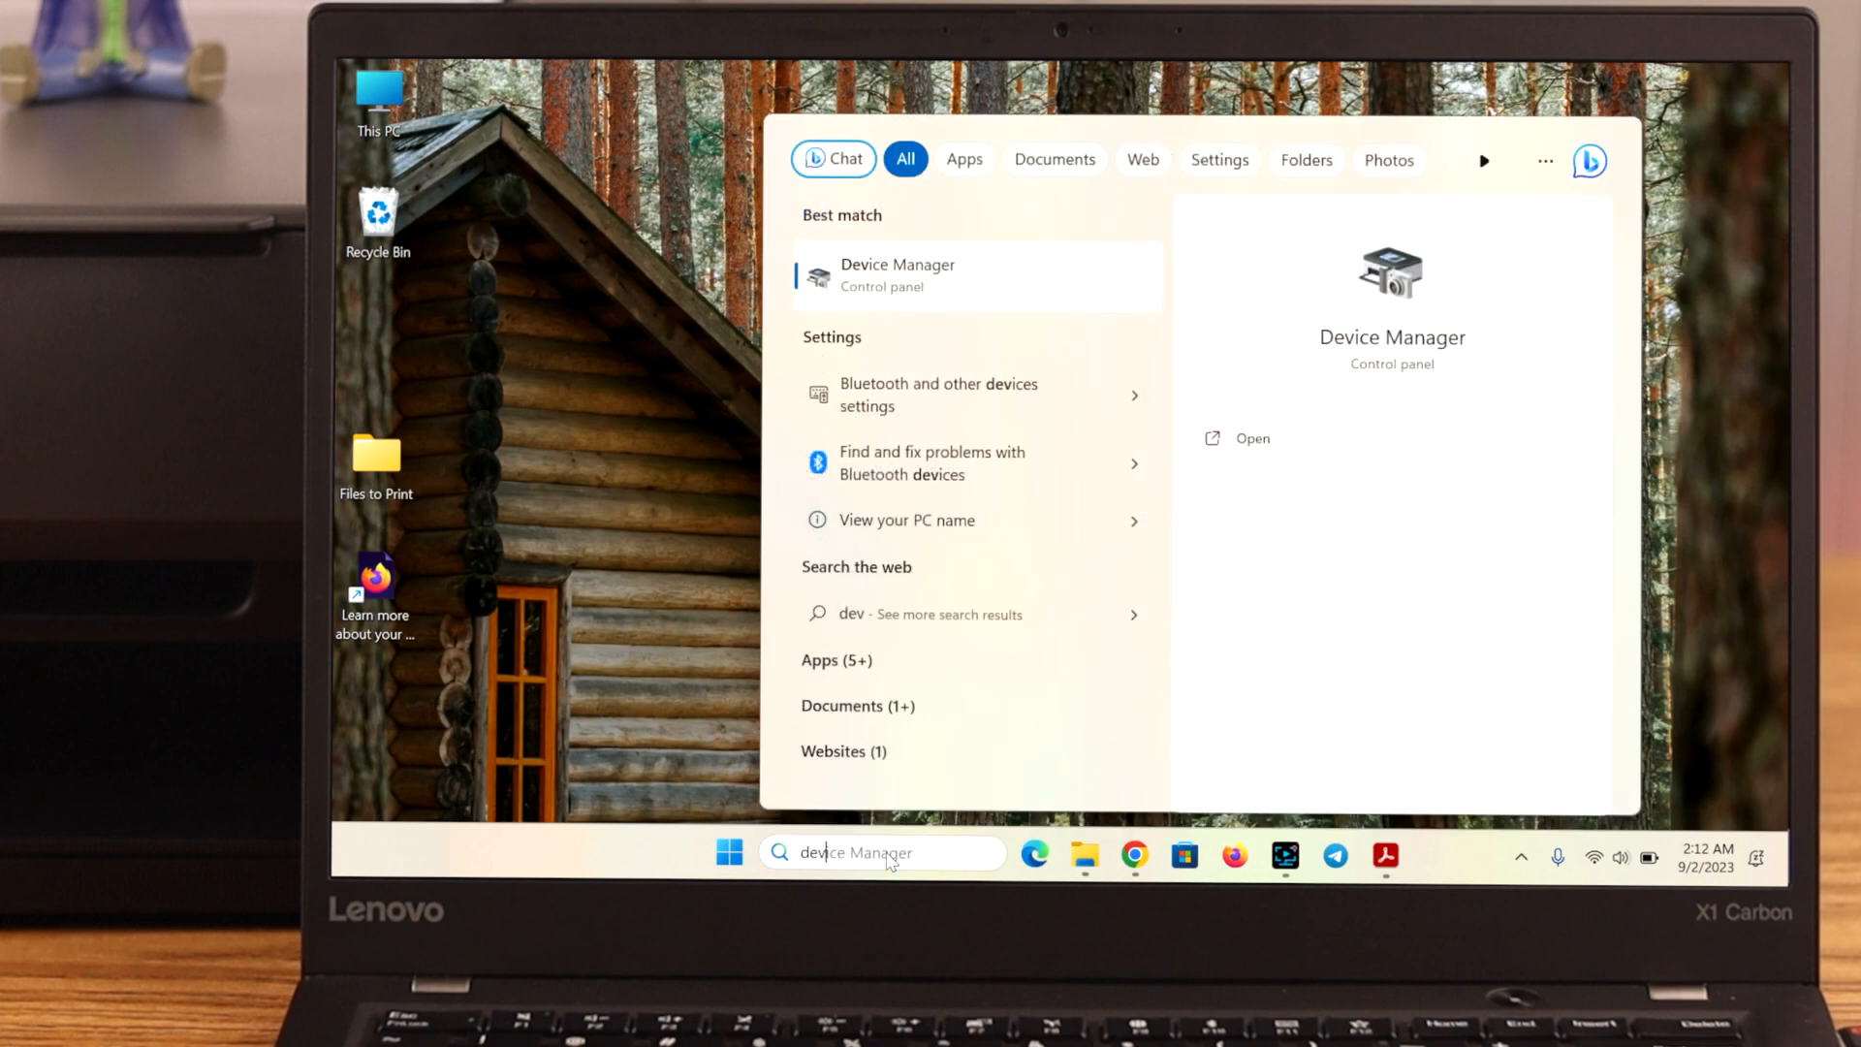
# Search automatically for Canon G3020 series queue and printer drivers; best drivers already installed.
pyautogui.click(896, 274)
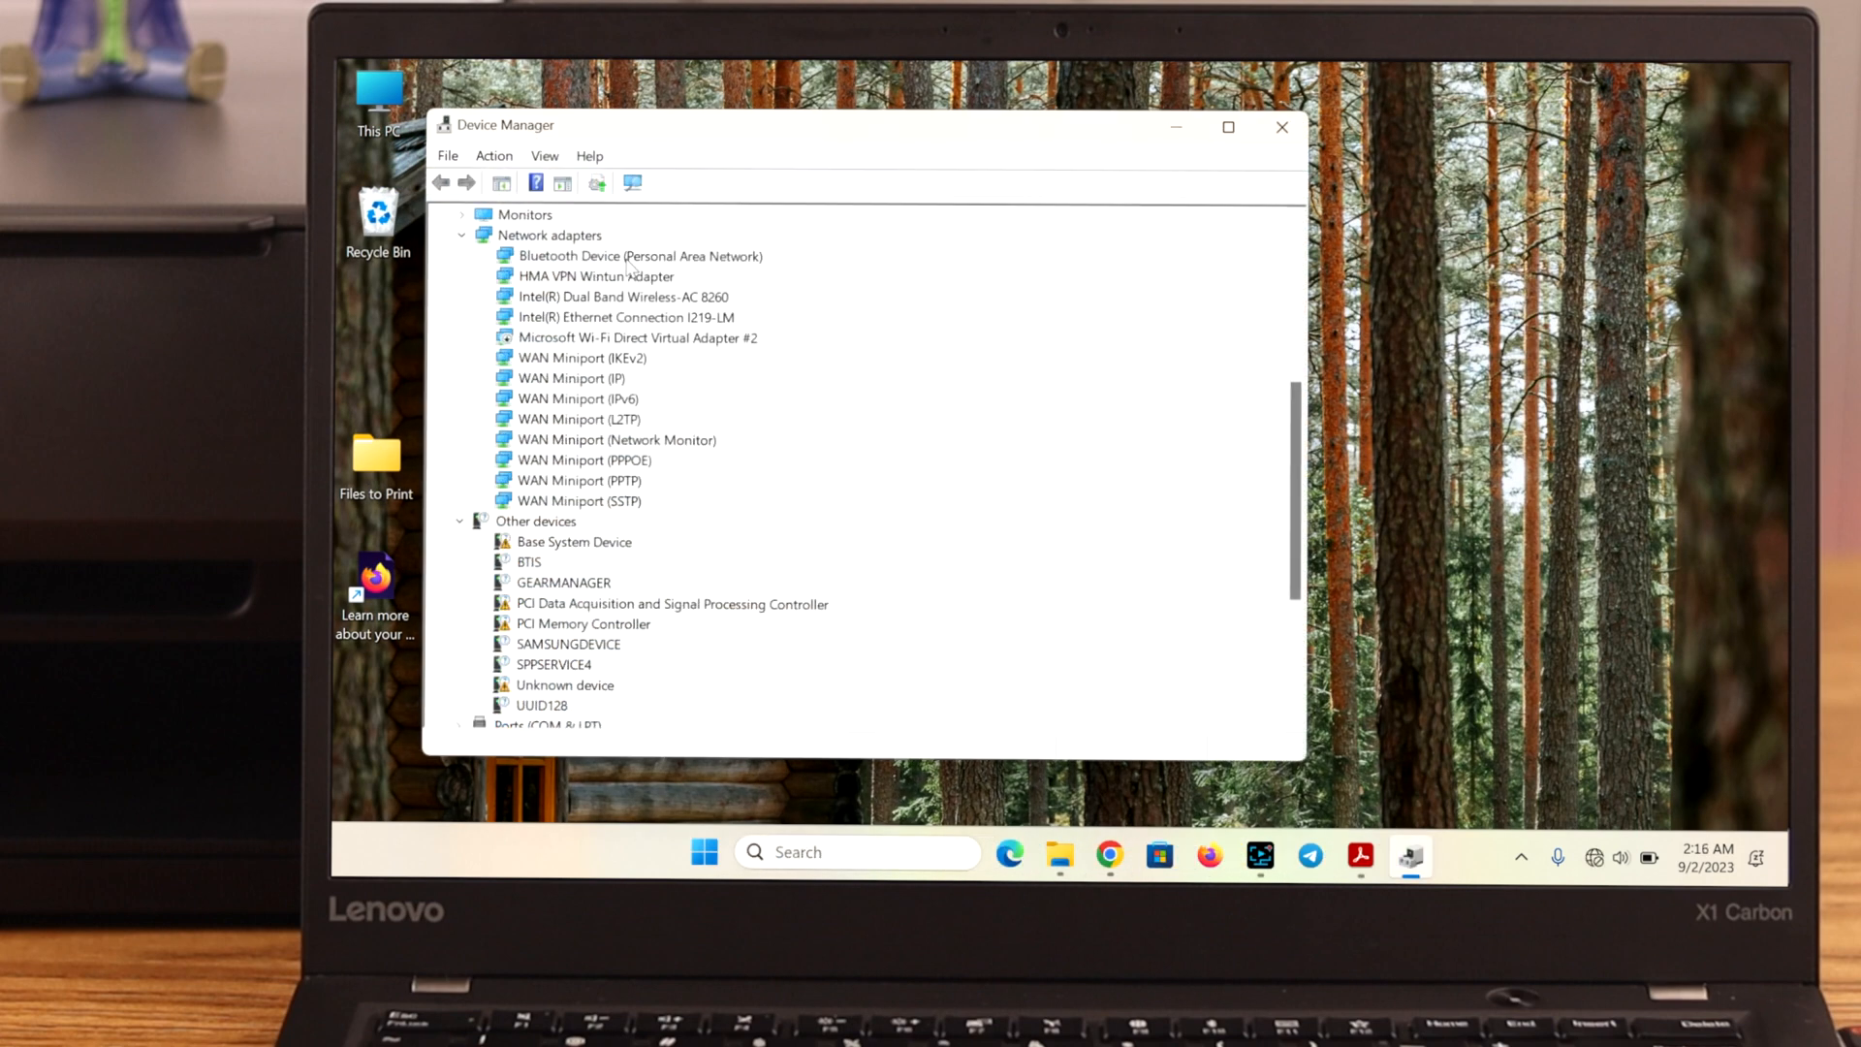
pyautogui.scroll(-3)
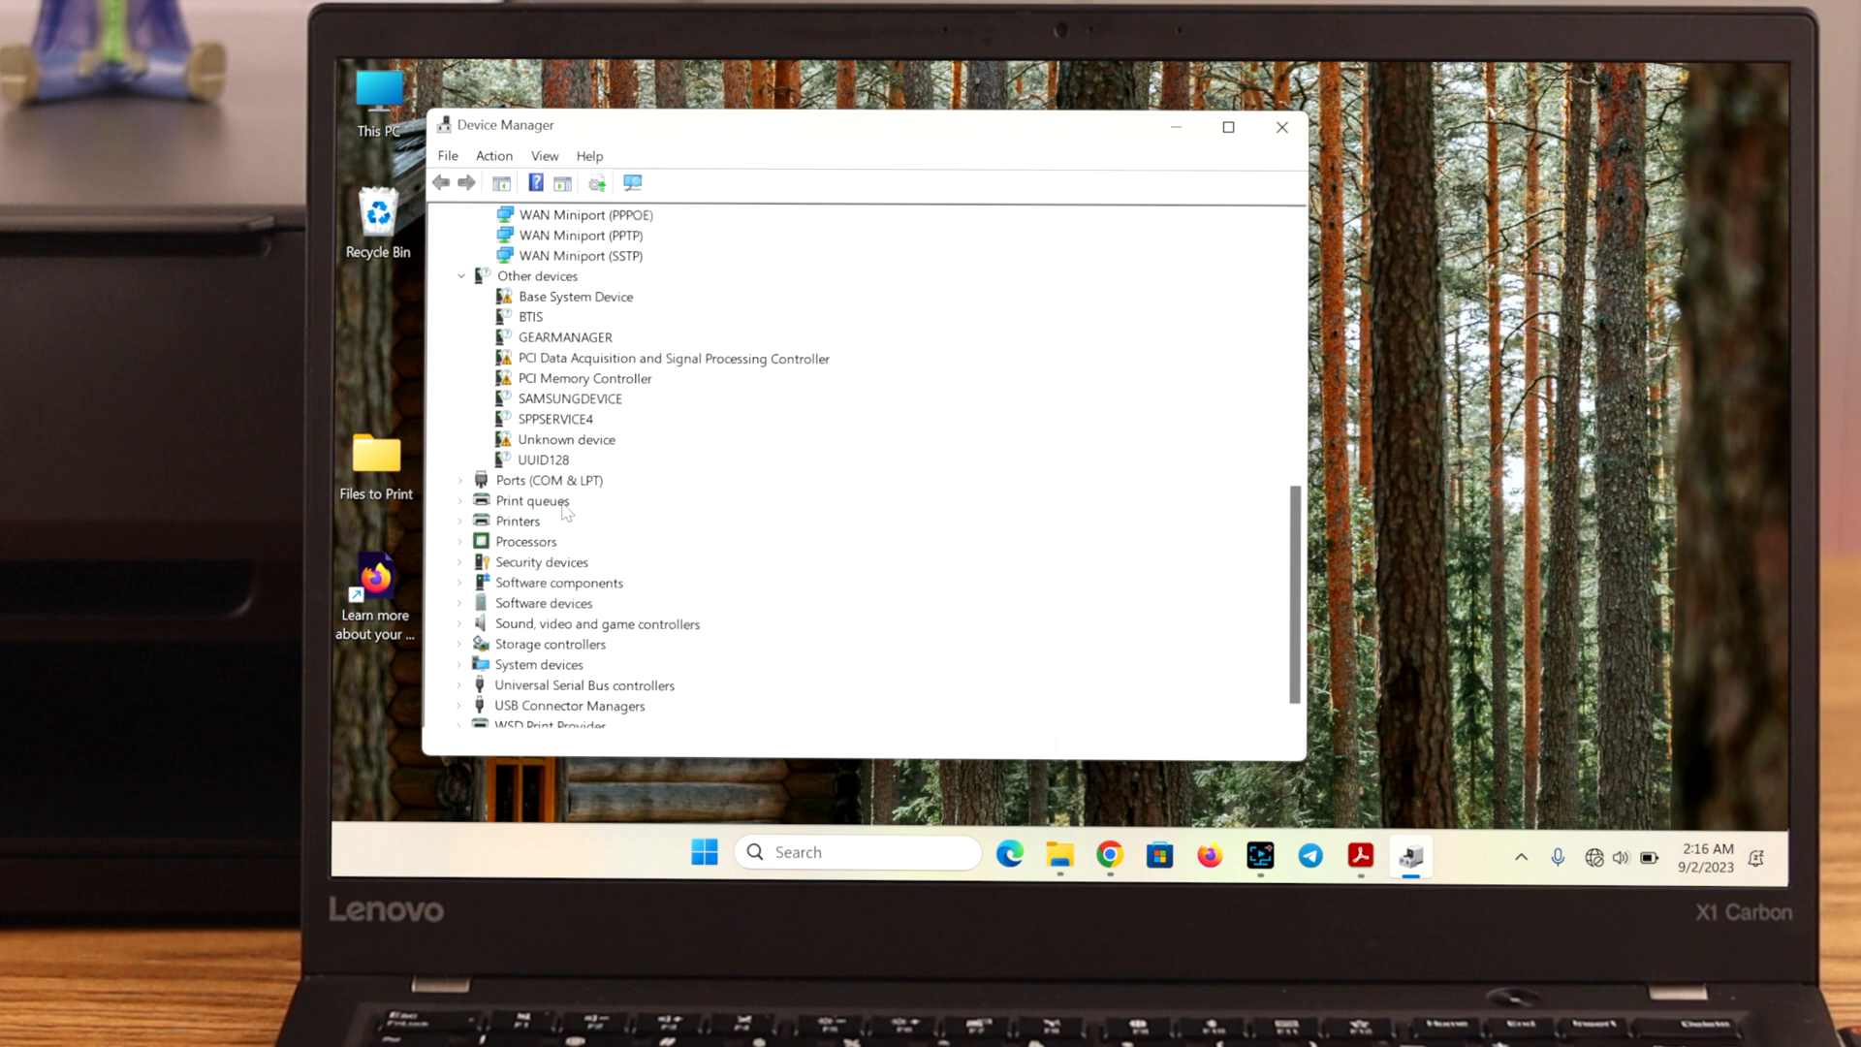
pyautogui.click(533, 500)
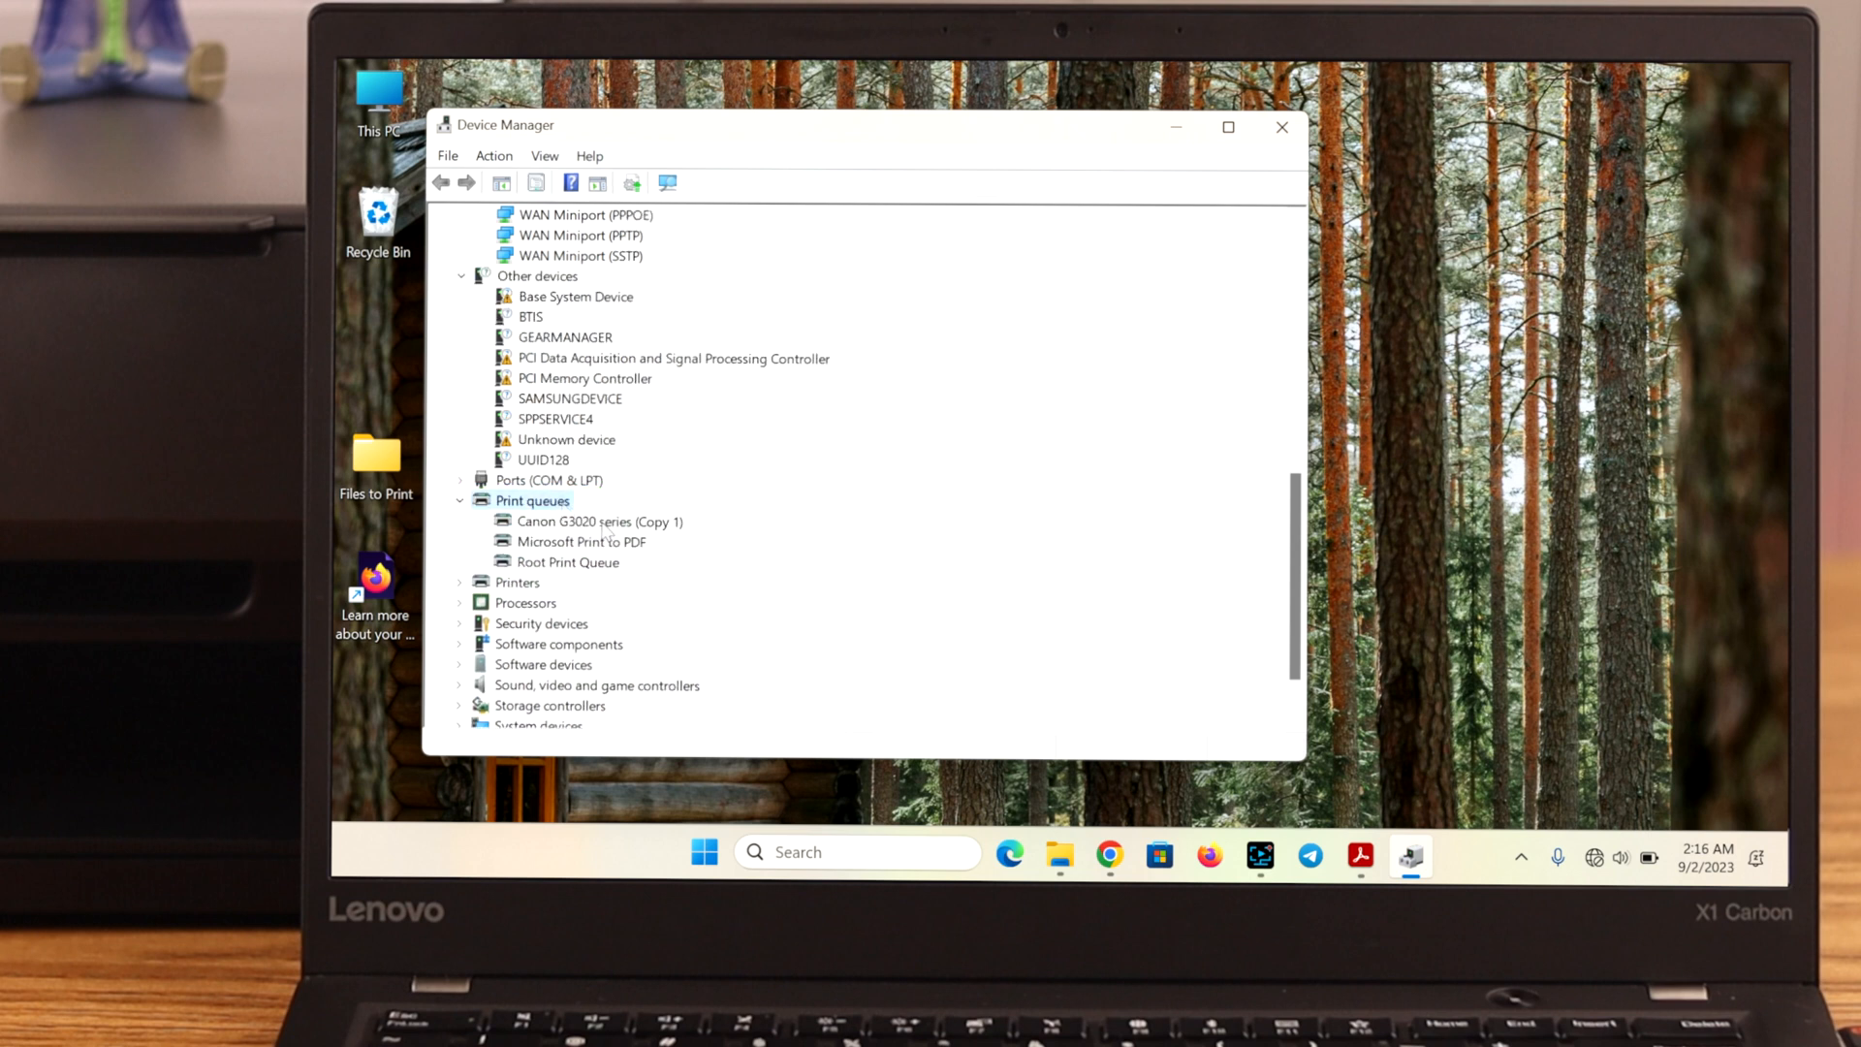
pyautogui.rightClick(599, 521)
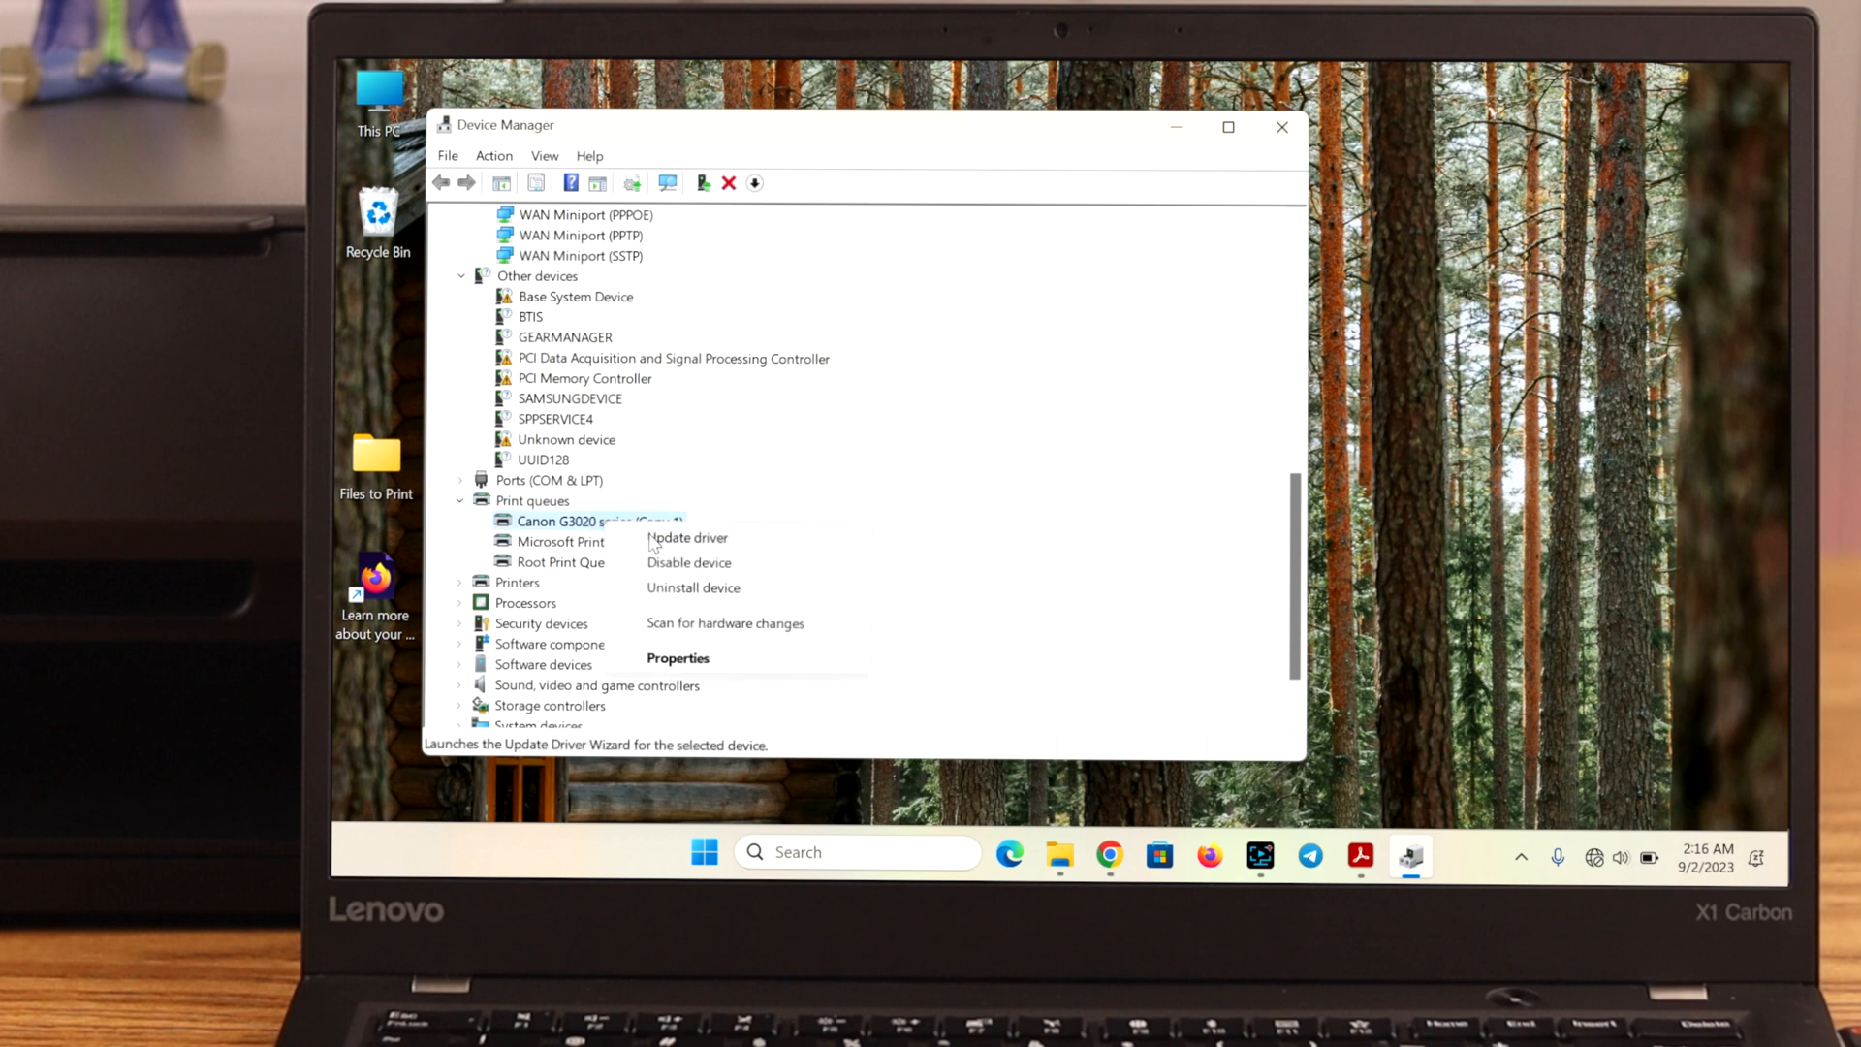
pyautogui.click(685, 537)
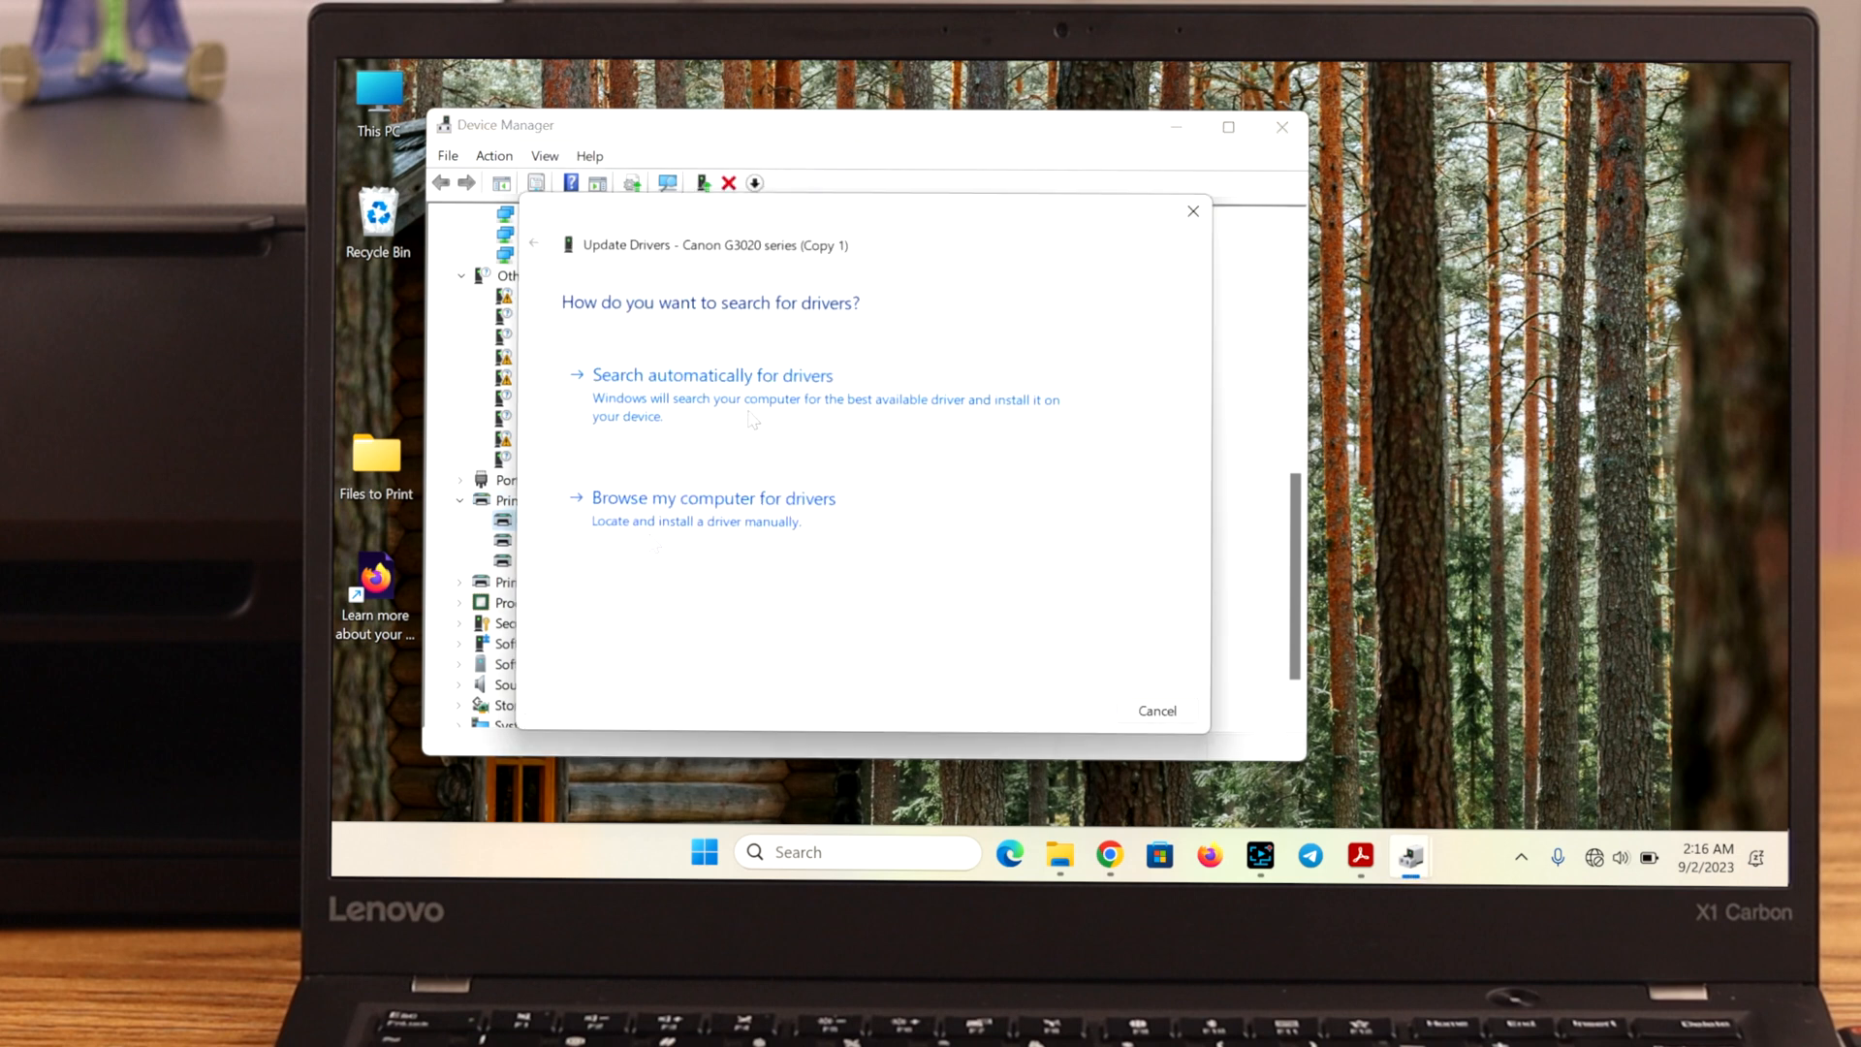
pyautogui.click(710, 375)
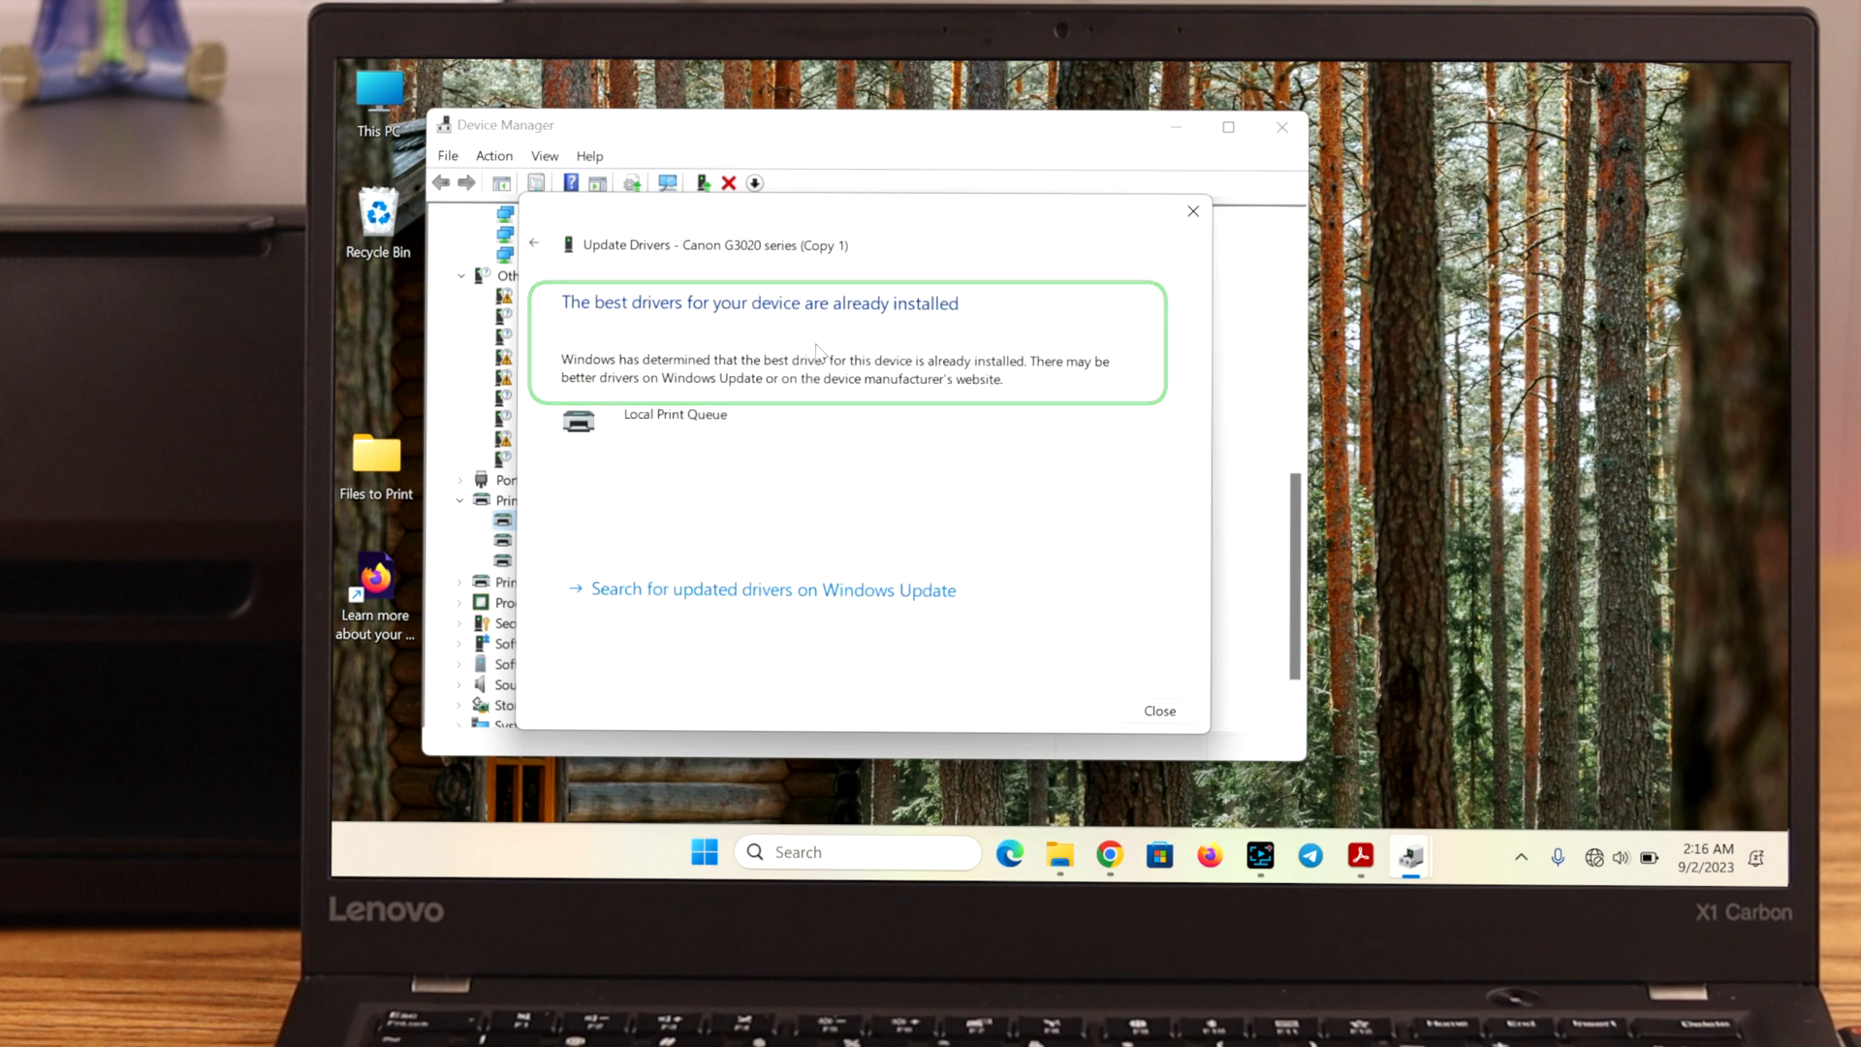
pyautogui.click(1157, 711)
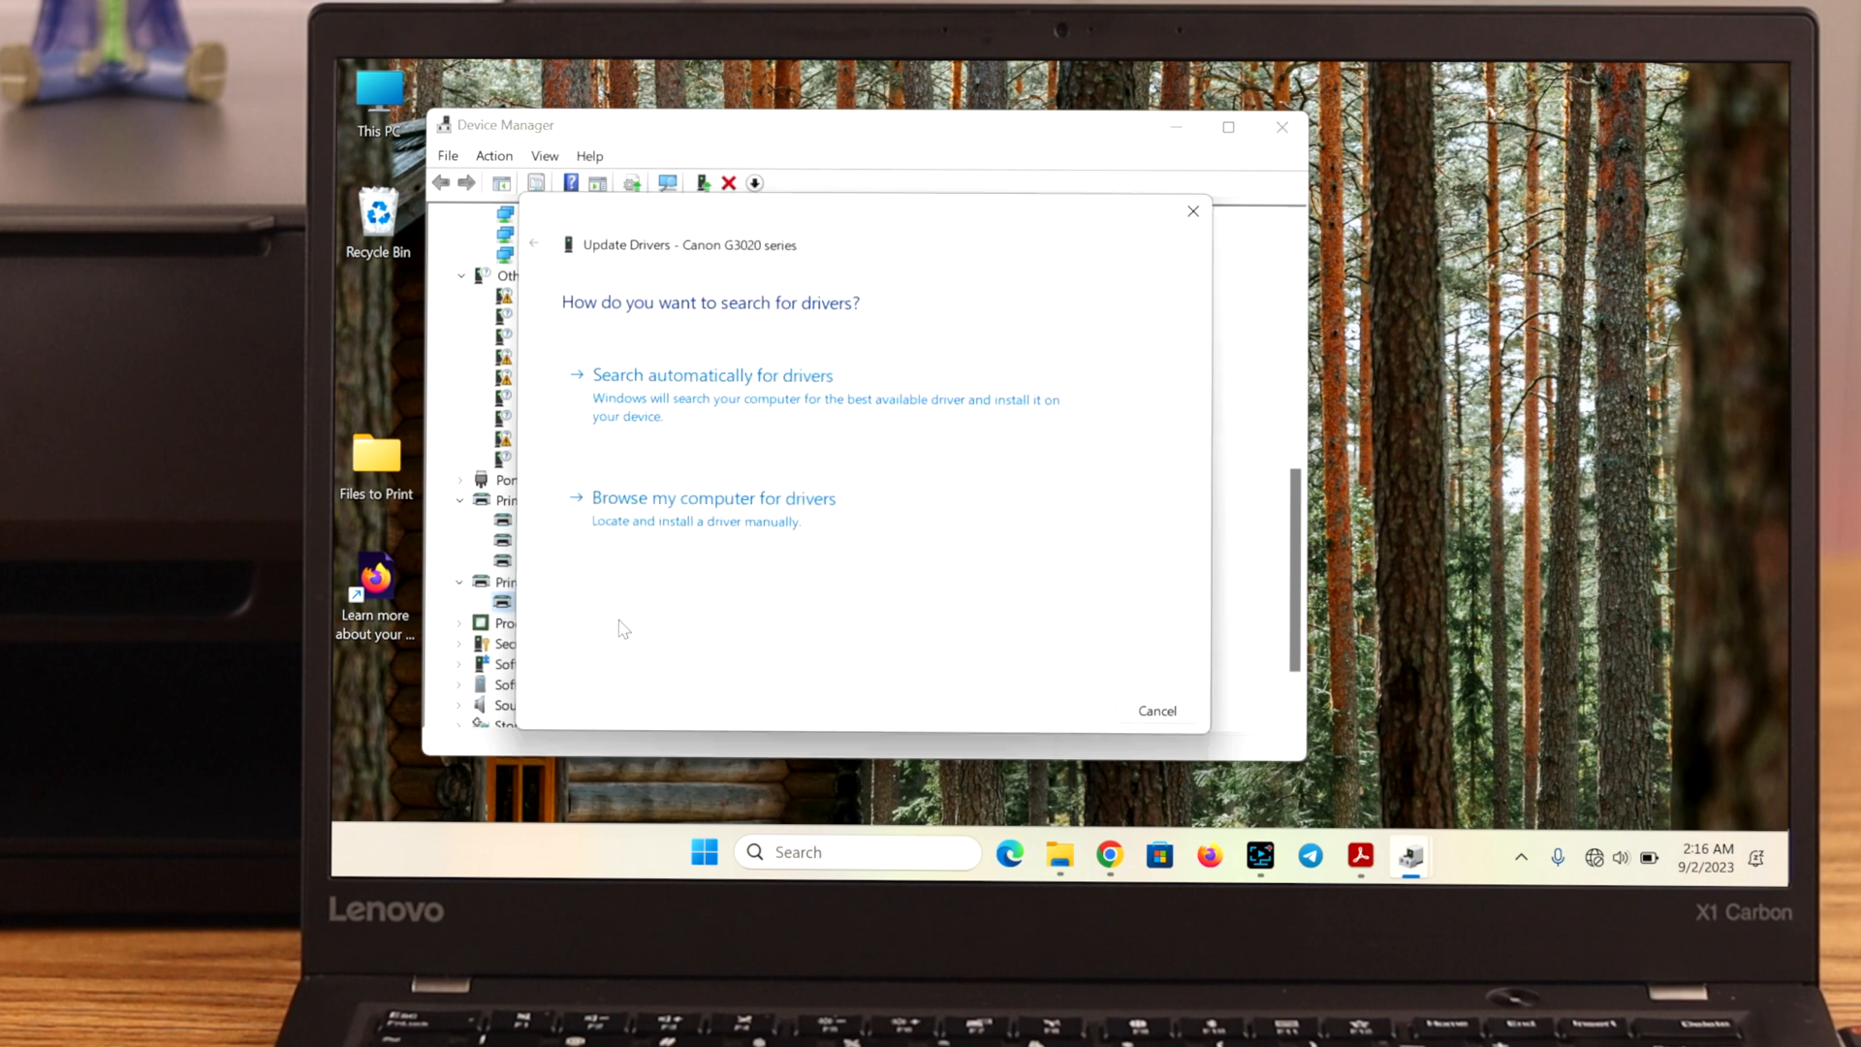
pyautogui.click(710, 374)
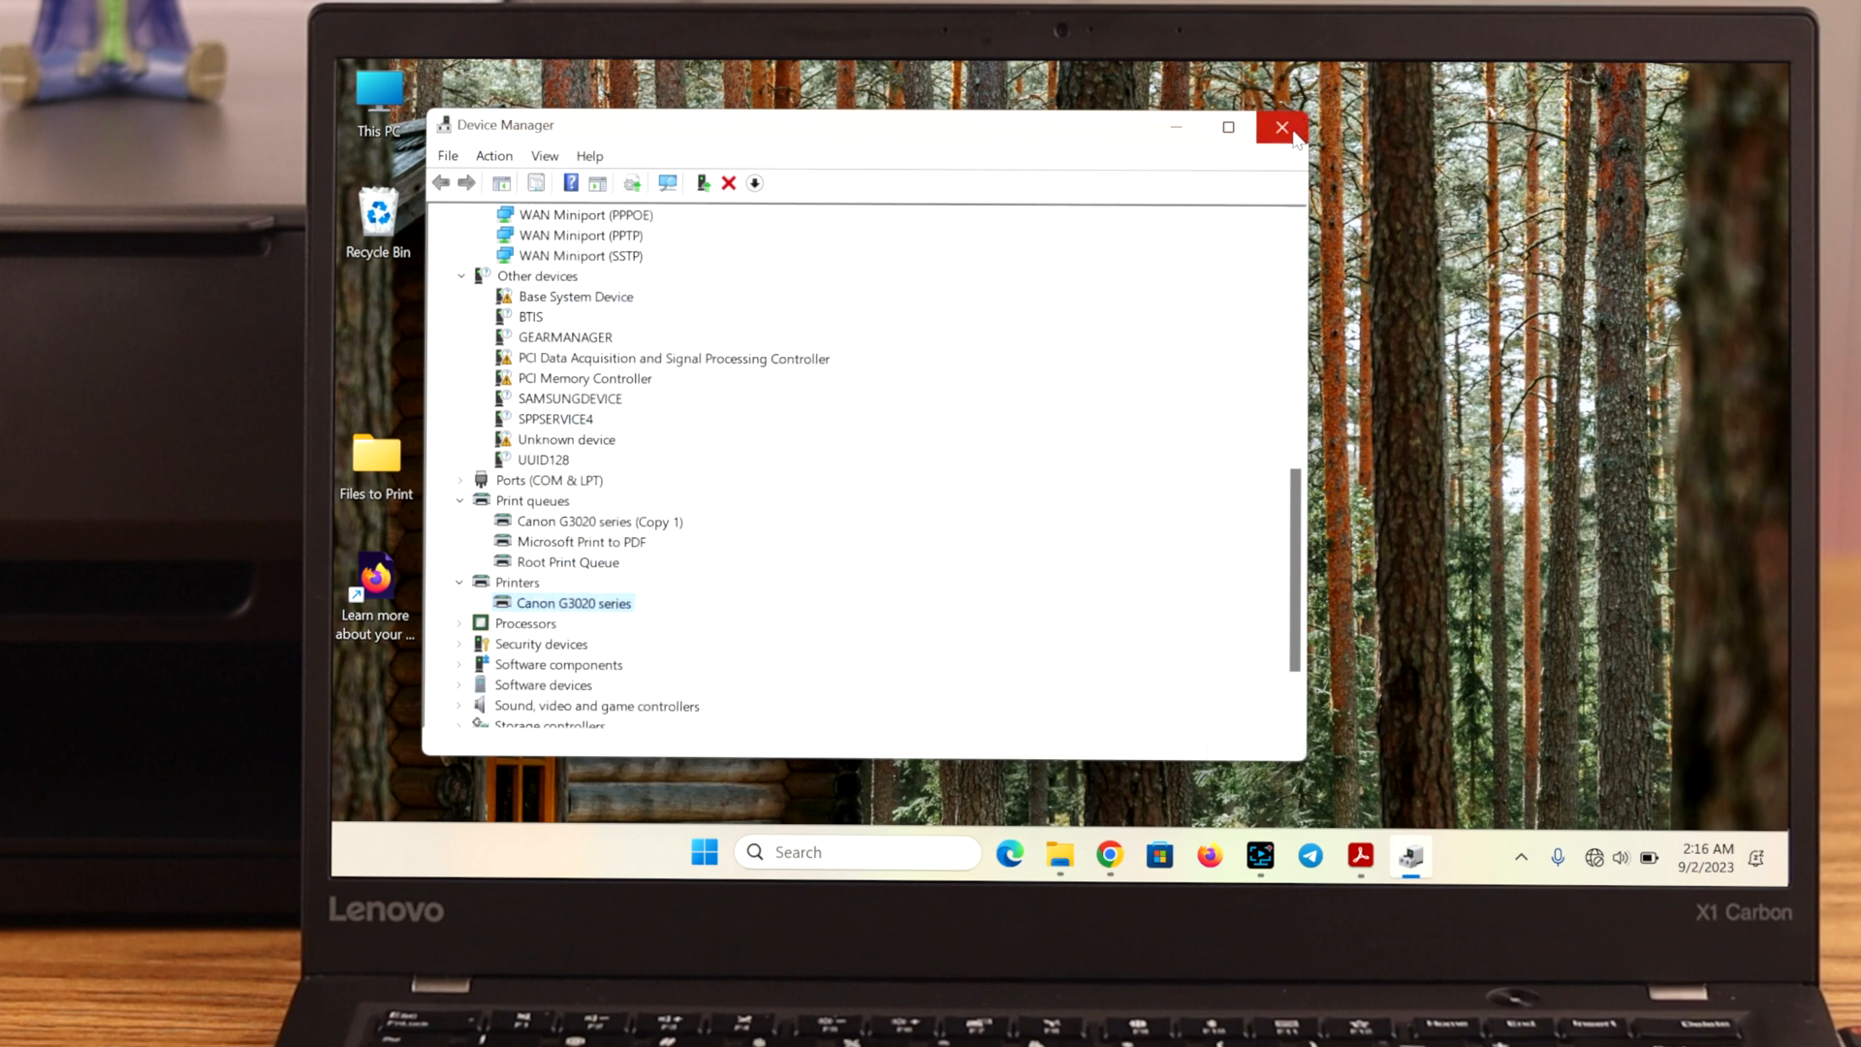
pyautogui.click(1281, 127)
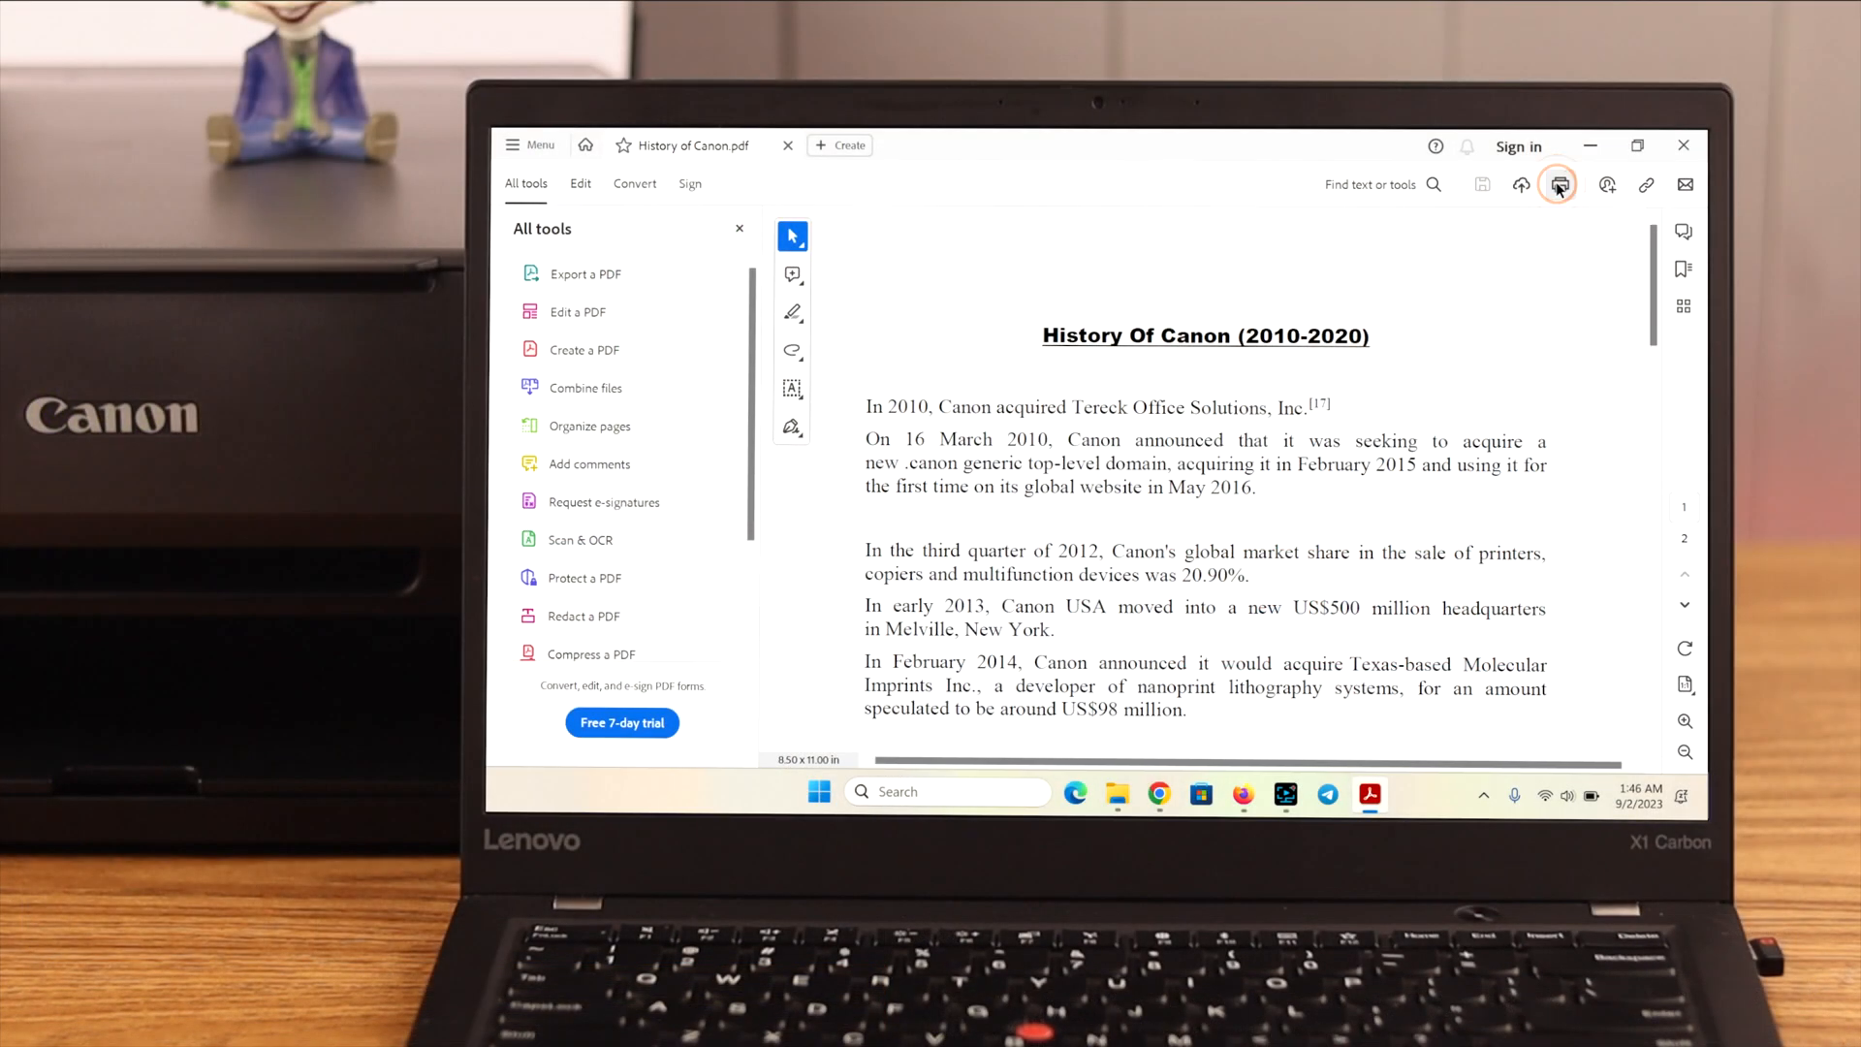
# In Acrobat's Print dialog, confirm Canon G3020 series as printer and send the job.
pyautogui.click(1559, 184)
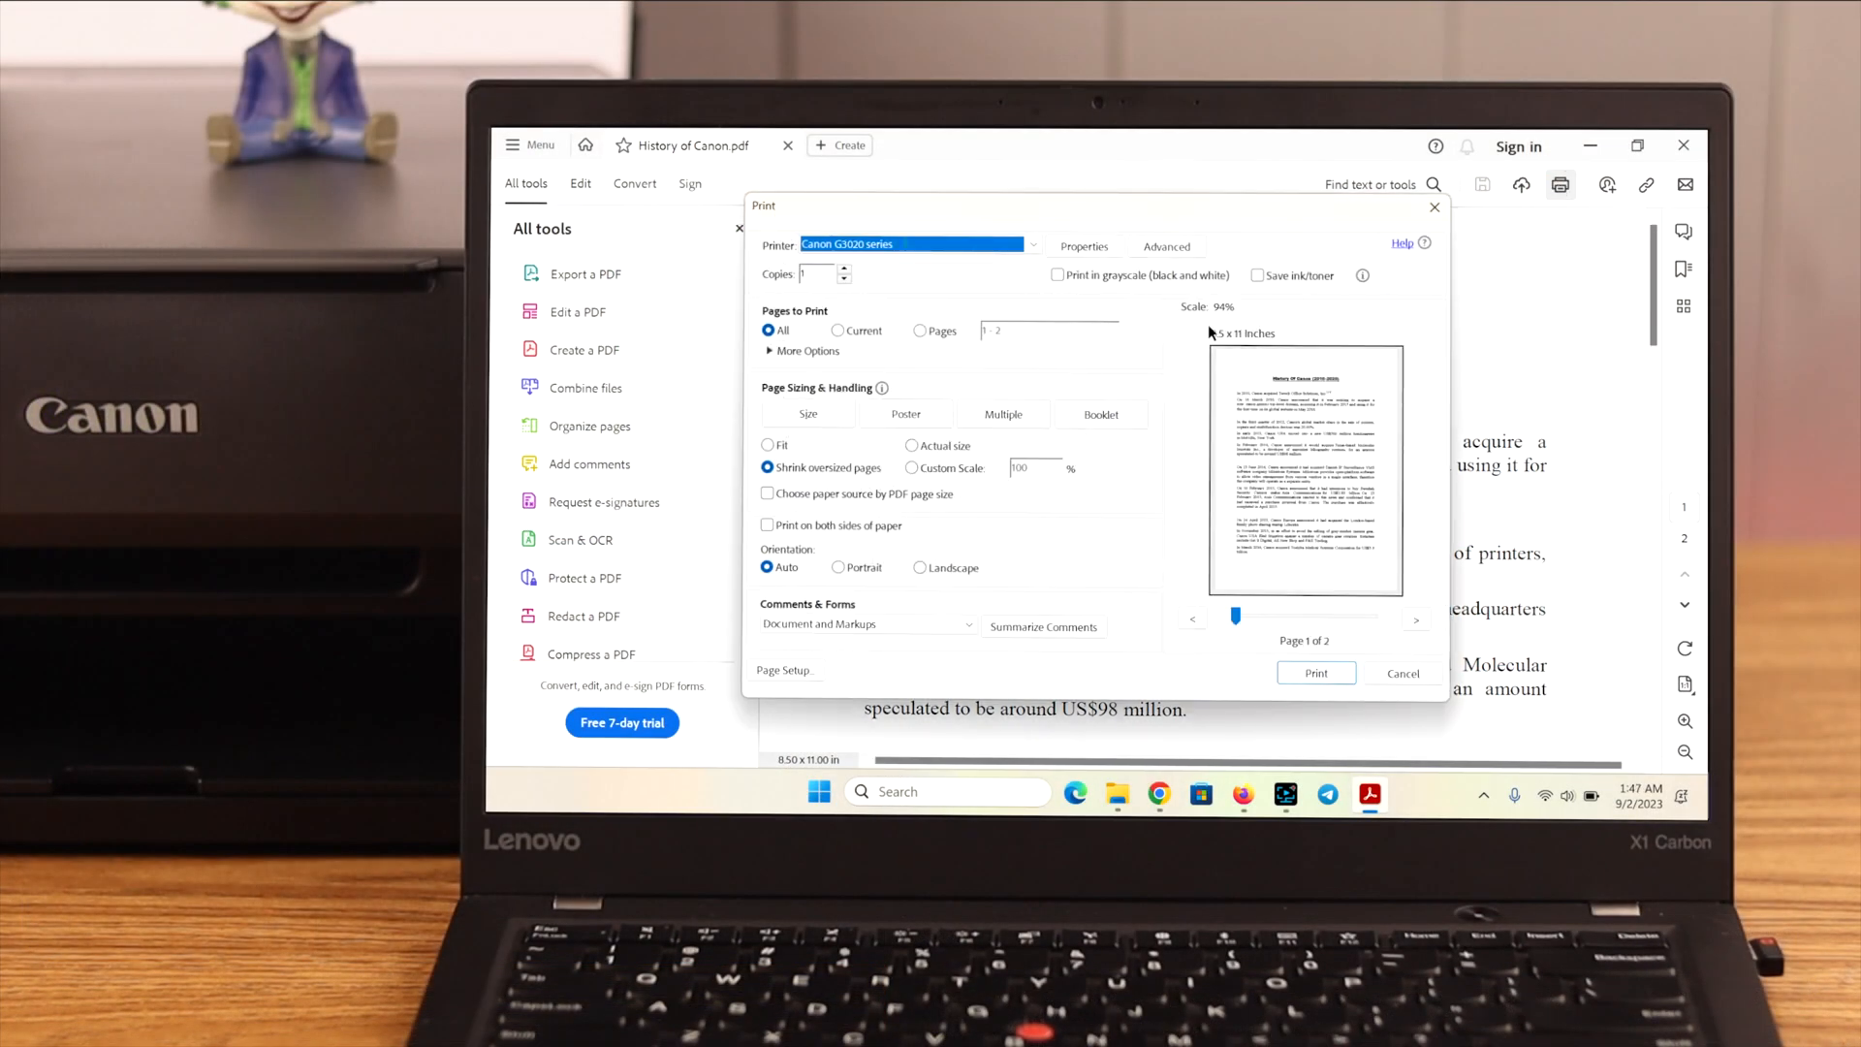
pyautogui.click(1008, 245)
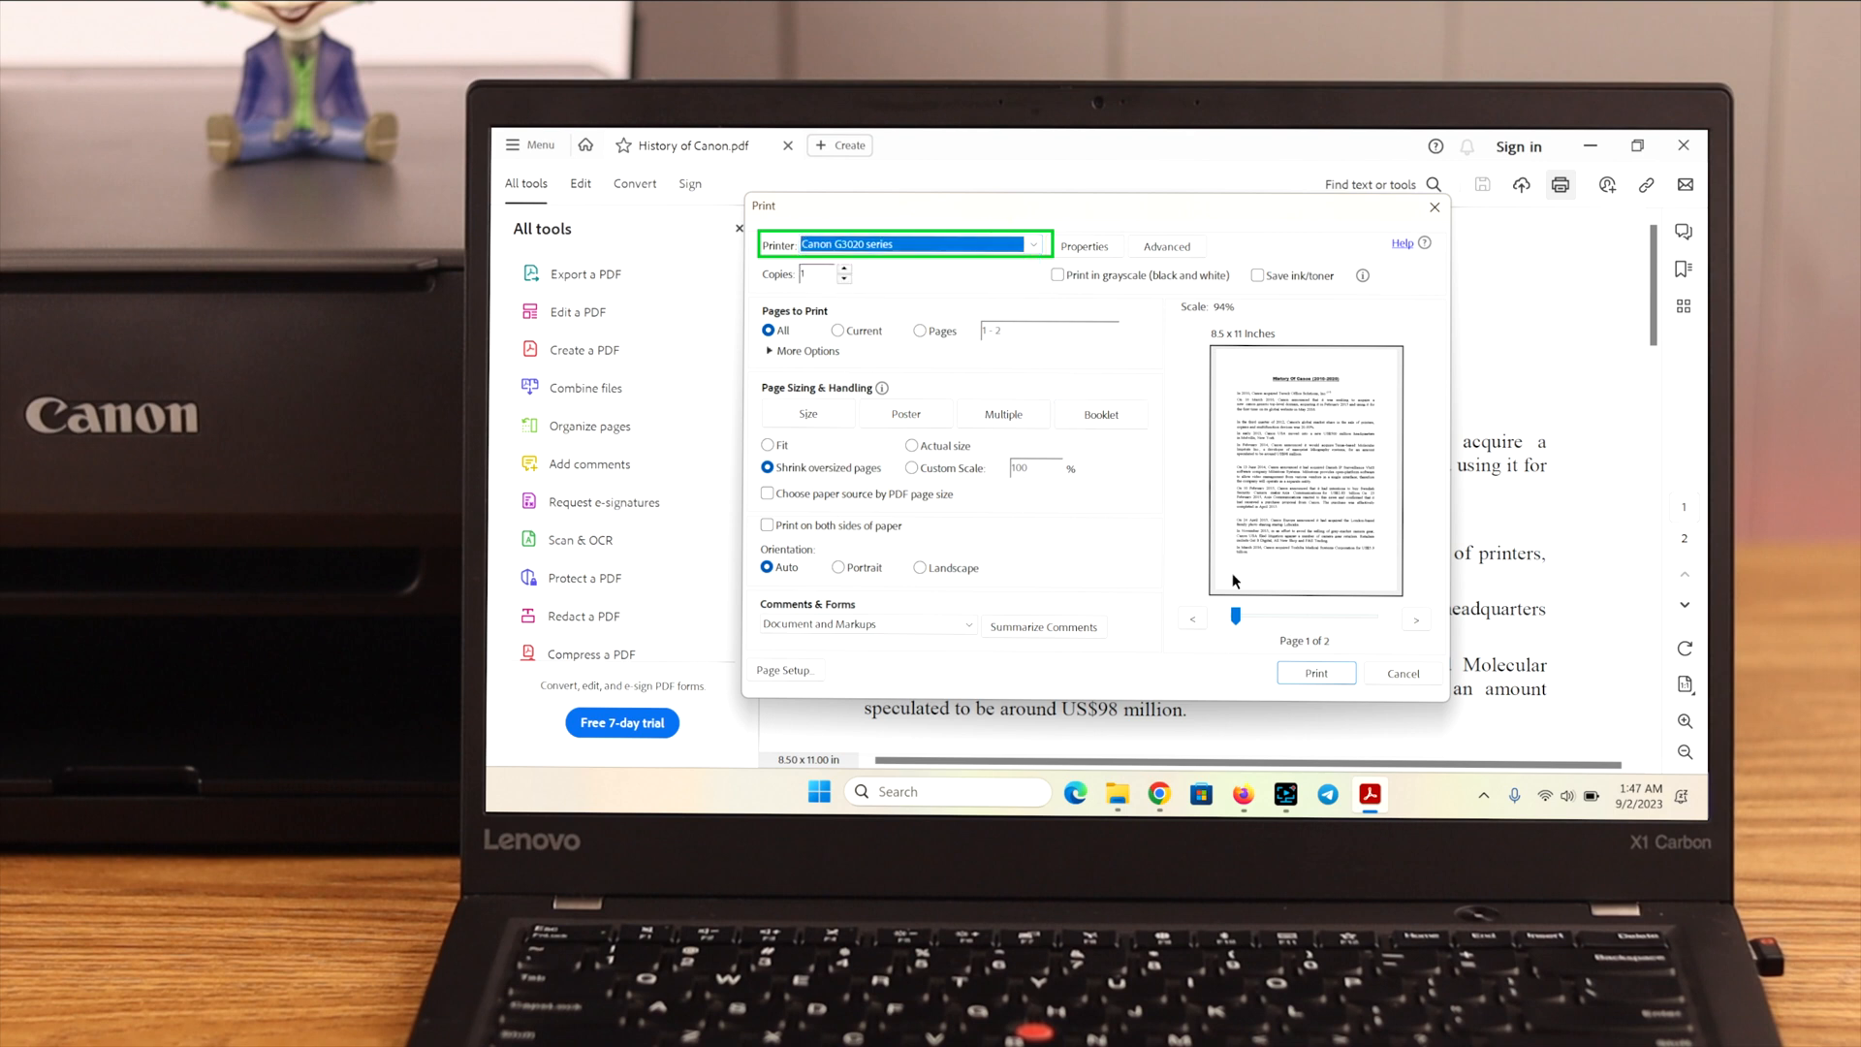
pyautogui.click(1315, 672)
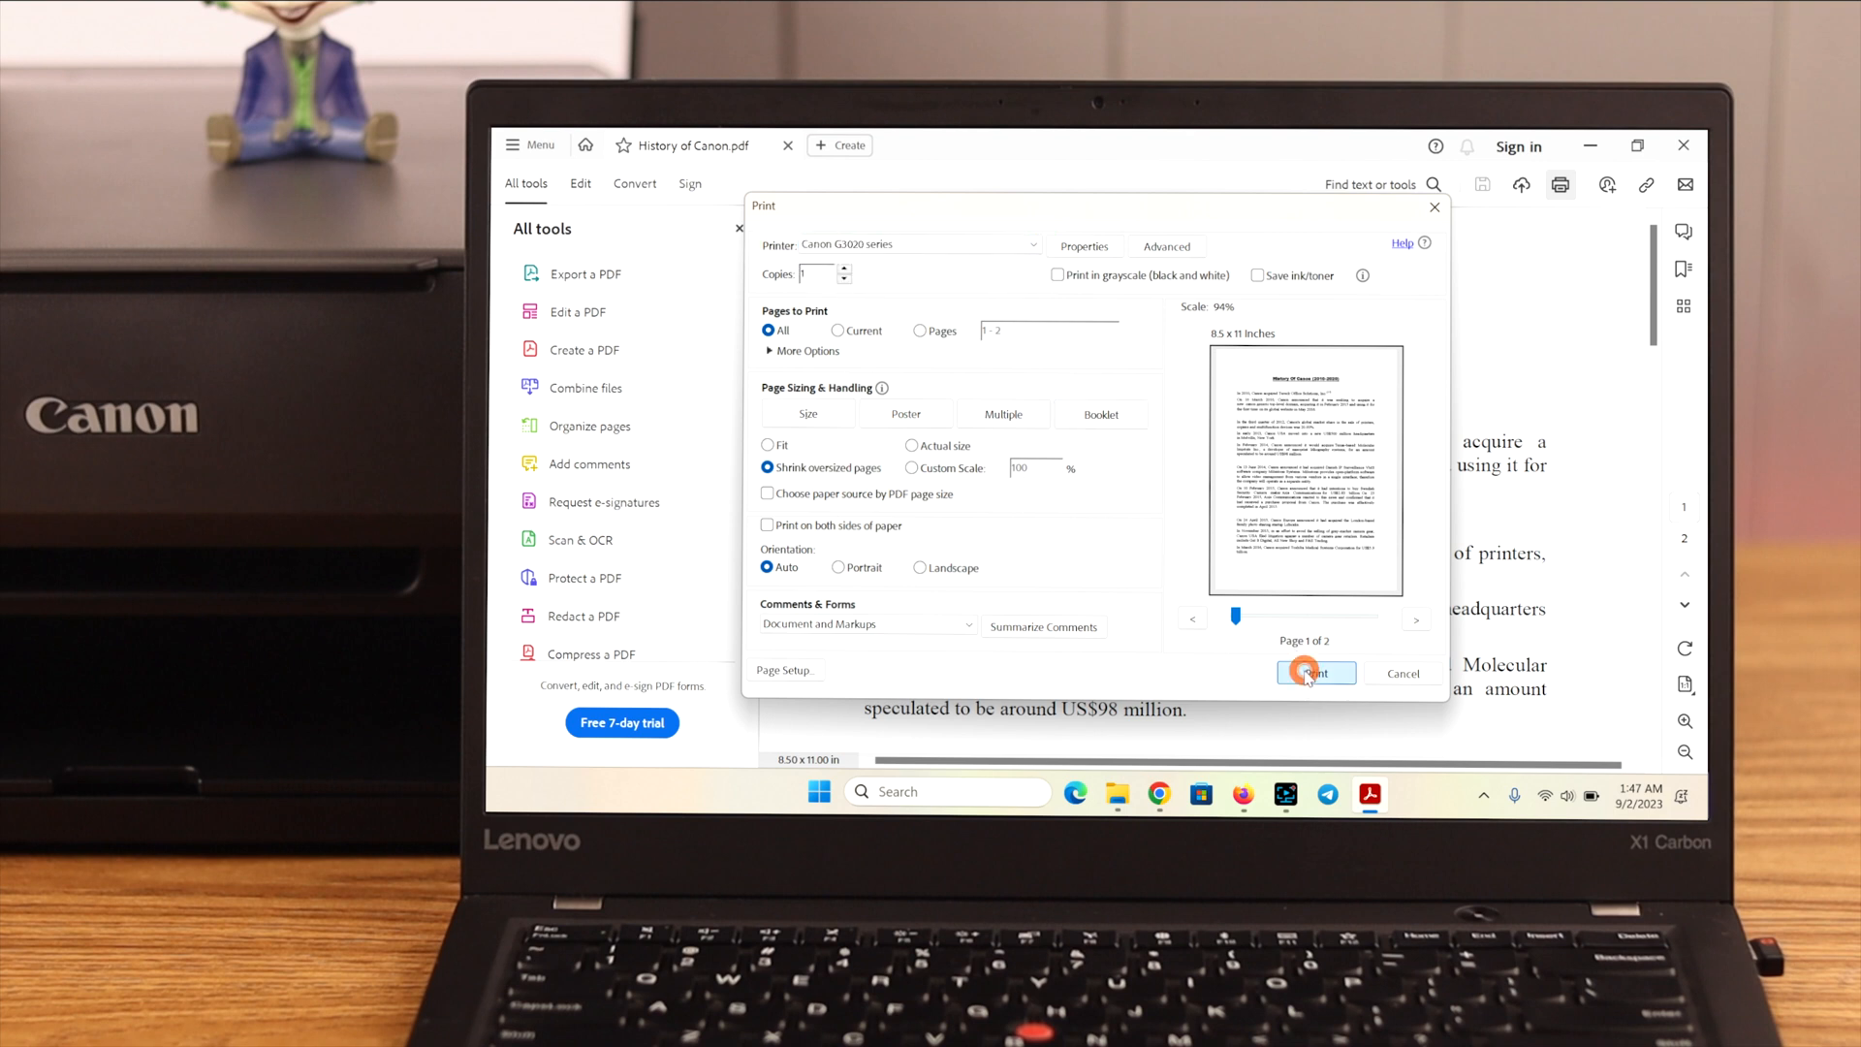
pyautogui.click(1315, 671)
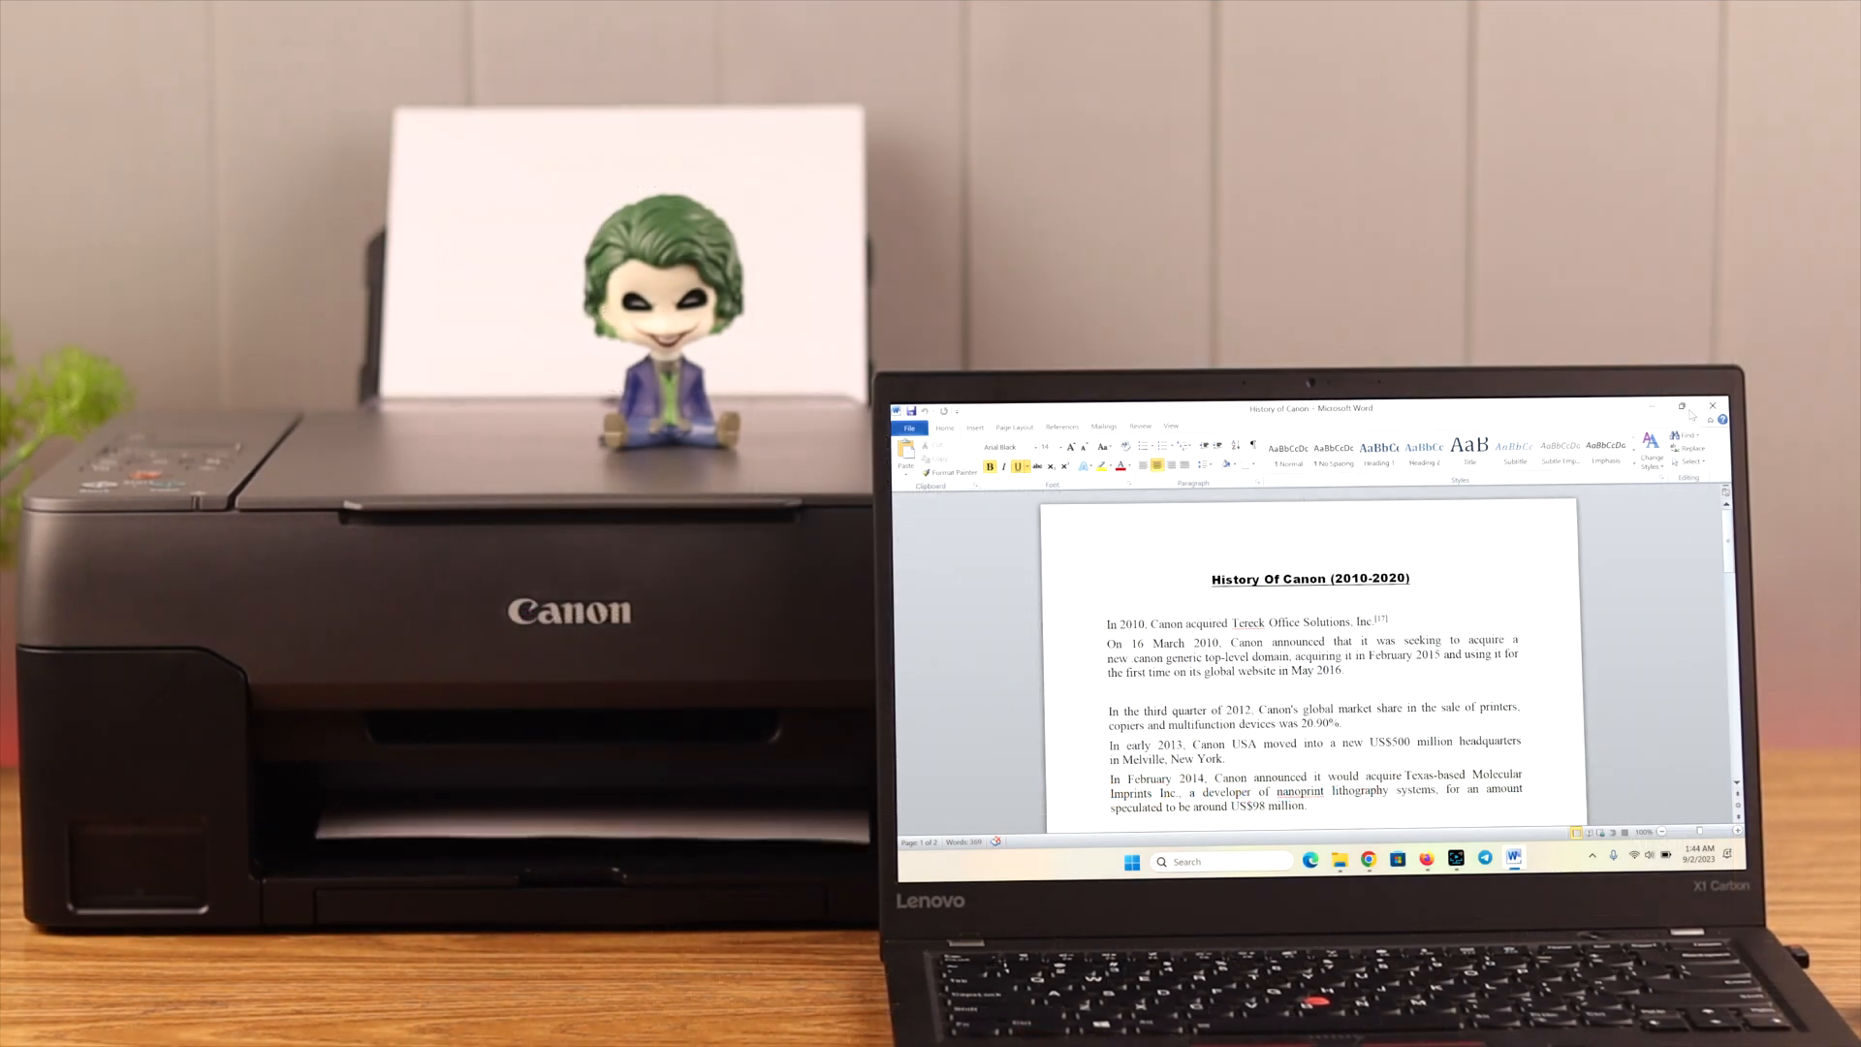